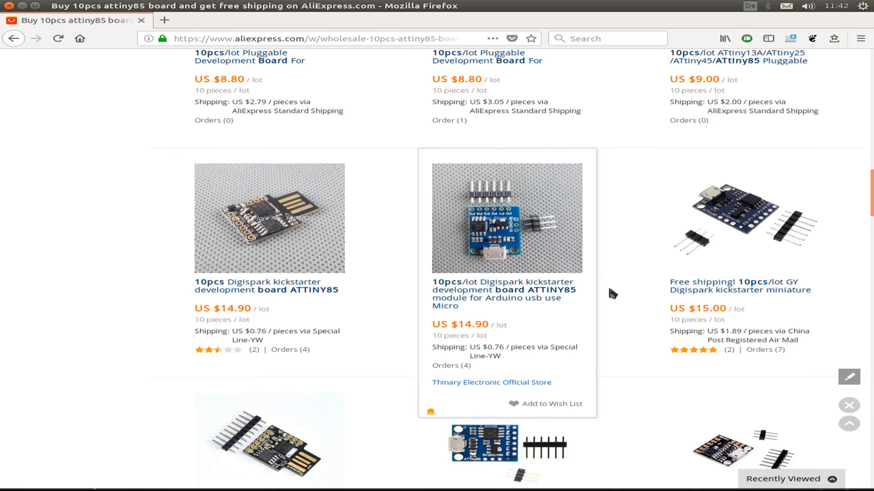
# - Browse the ESP32_ArduinoISP sketch and highlight fragments near its top
pyautogui.scroll(-3)
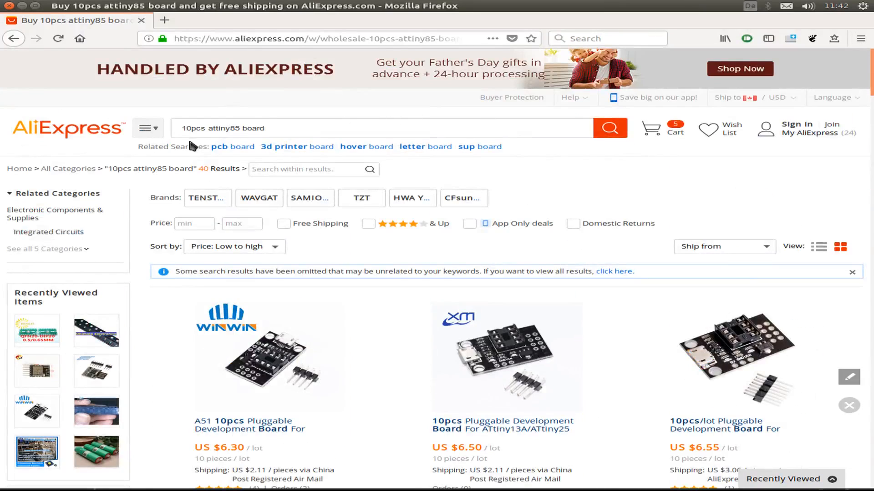
pyautogui.click(148, 129)
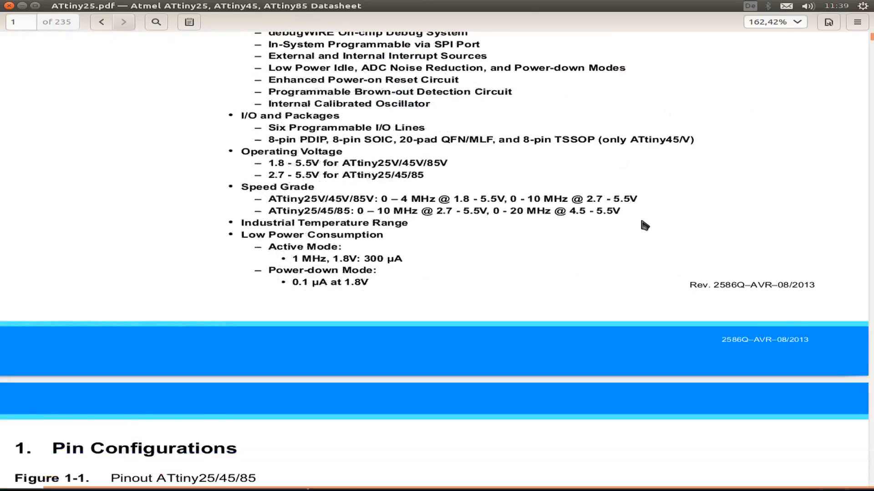
pyautogui.scroll(-3)
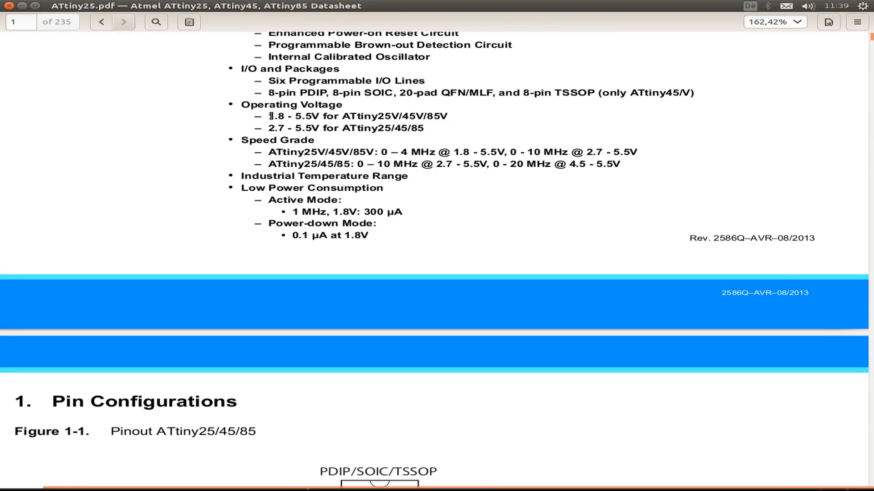
pyautogui.moveTo(267, 116); pyautogui.dragTo(451, 116)
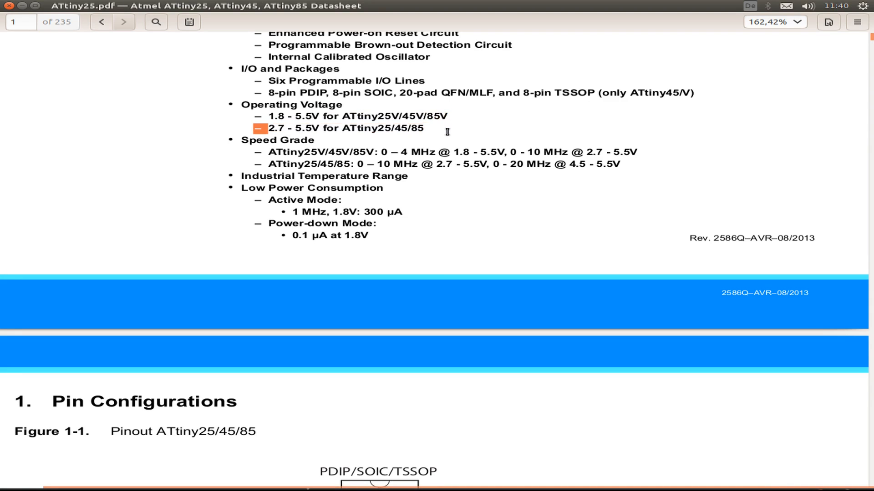
pyautogui.doubleClick(344, 129)
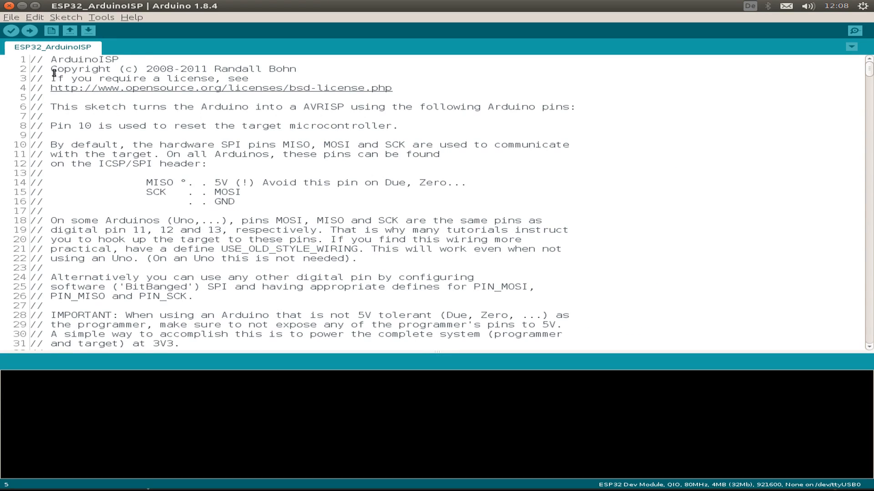
# - Scroll to the heartbeat function and select the //analogWrite(LED_HB, hbval); line 270
pyautogui.click(10, 17)
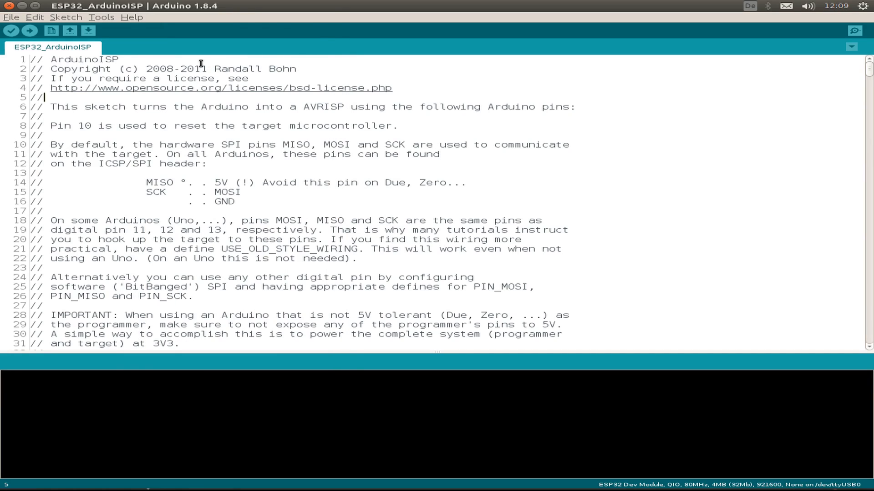
pyautogui.scroll(-3)
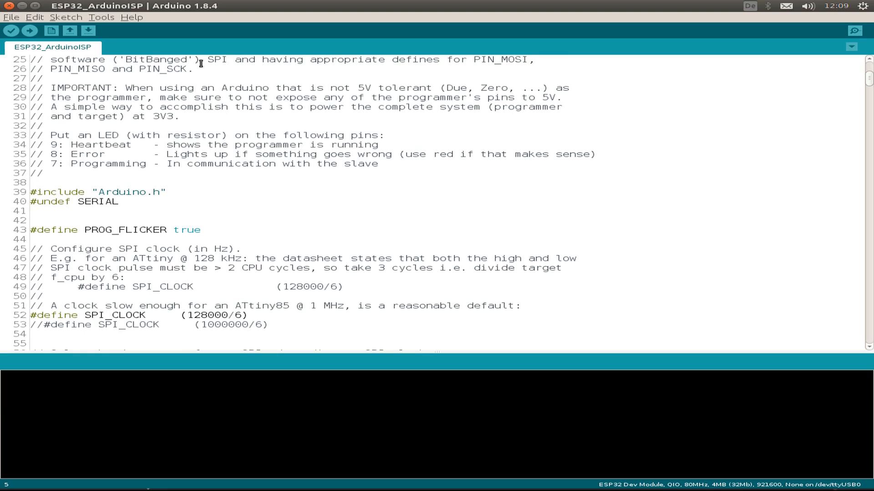
pyautogui.scroll(-3)
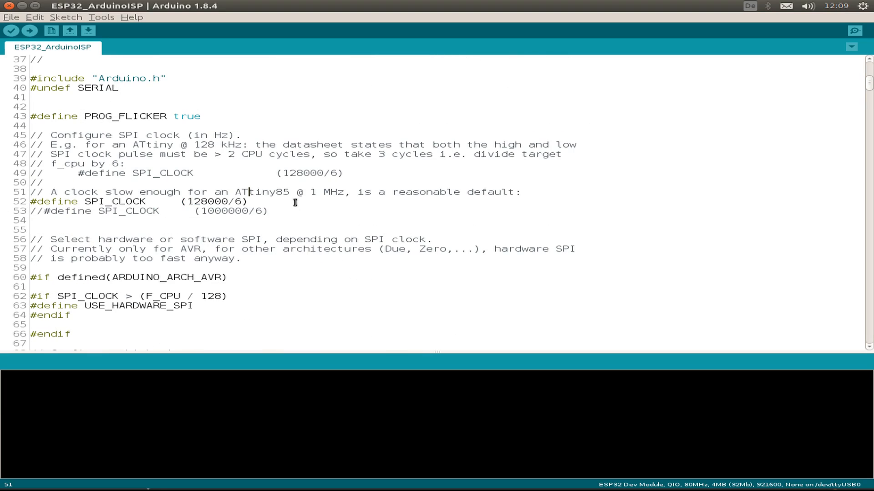
pyautogui.moveTo(269, 200)
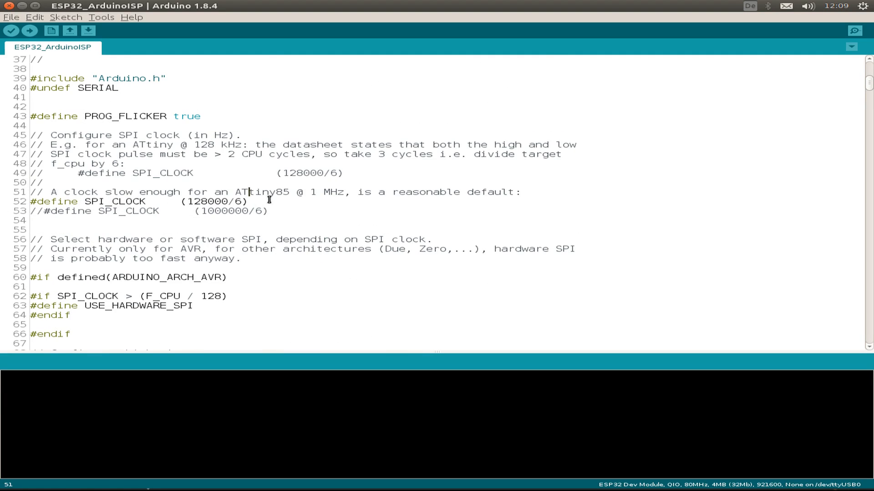
pyautogui.scroll(-3)
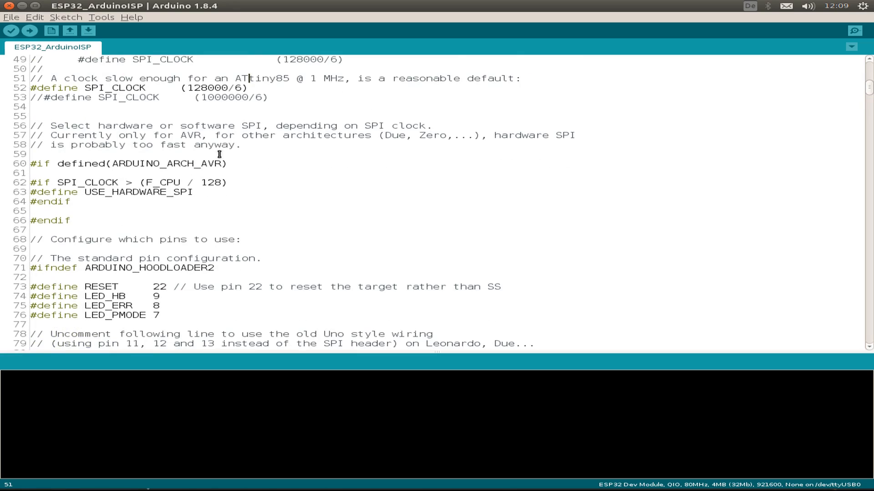
pyautogui.scroll(-3)
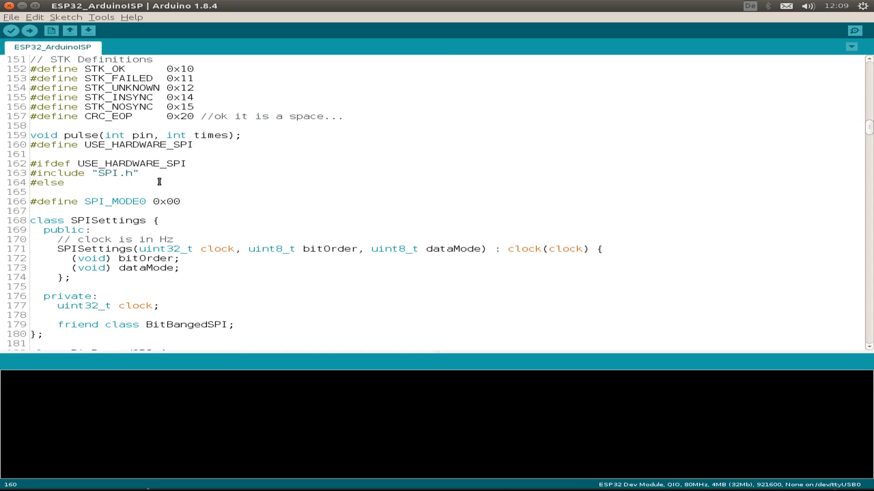
pyautogui.moveTo(190, 172)
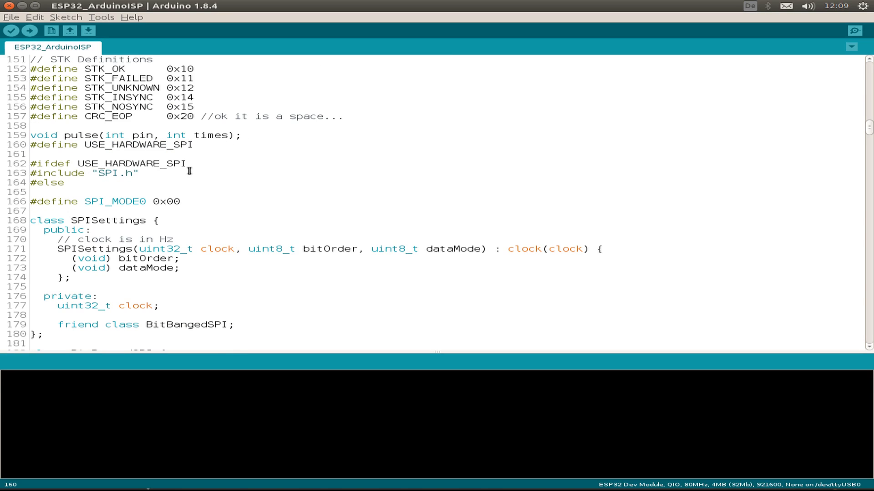
pyautogui.scroll(-3)
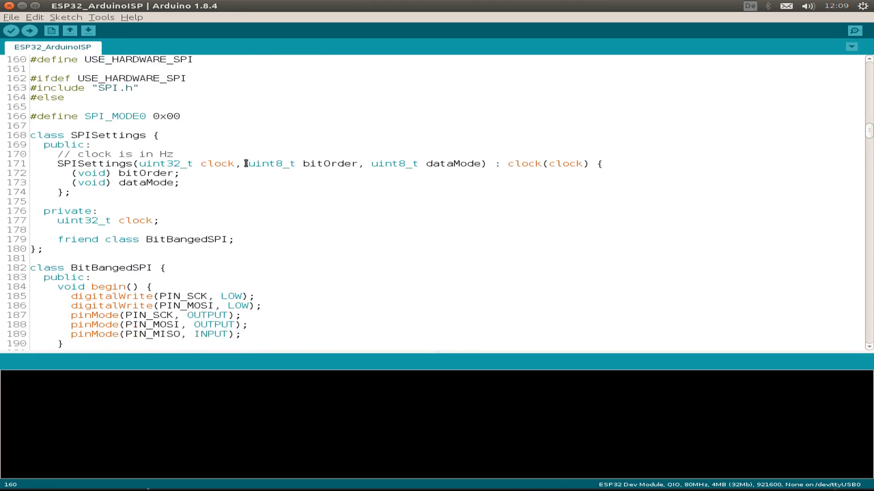
pyautogui.scroll(-3)
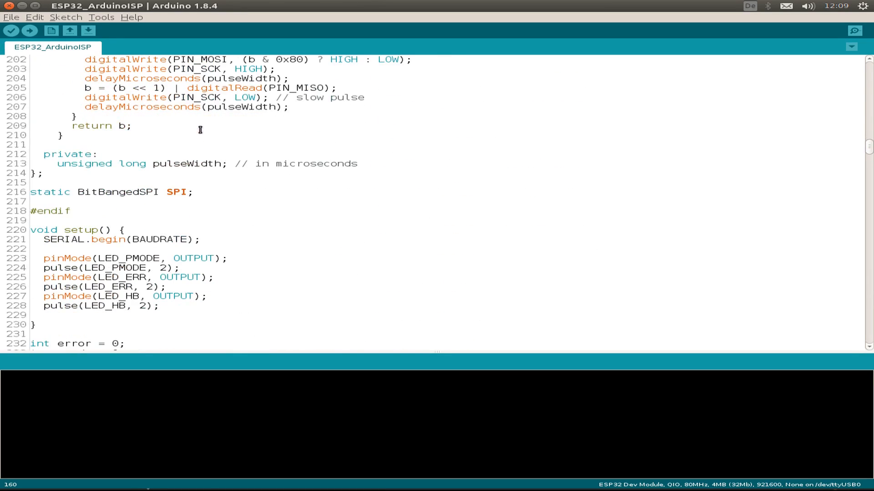
pyautogui.scroll(-3)
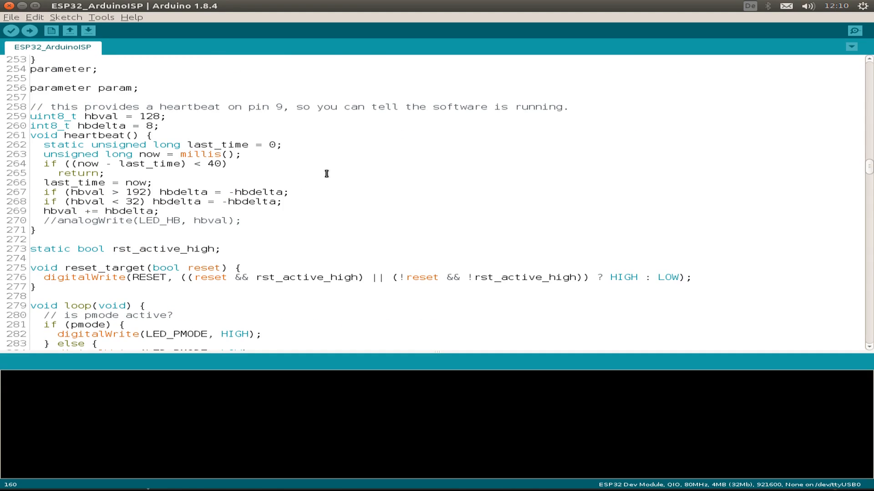
pyautogui.tripleClick(139, 220)
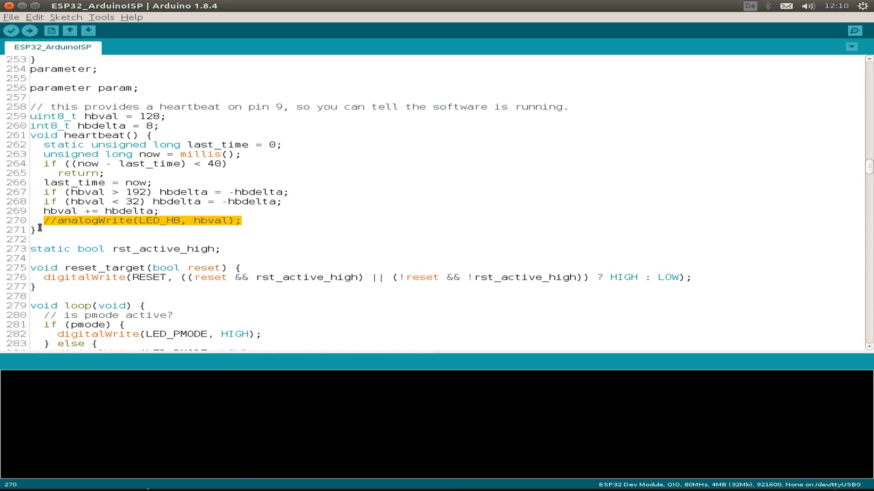
pyautogui.moveTo(269, 162)
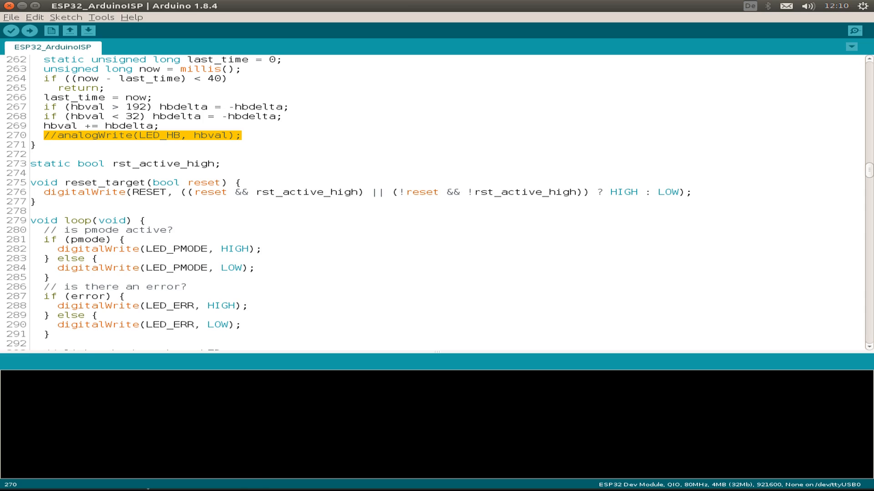
pyautogui.click(11, 18)
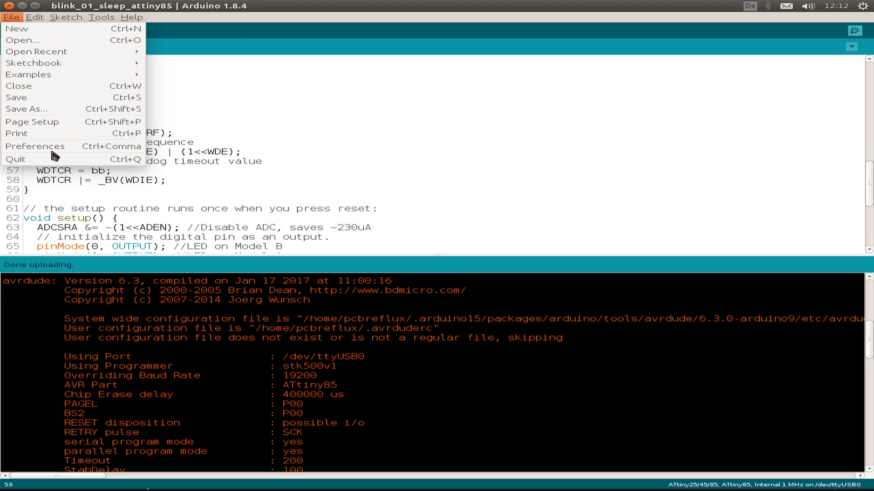
pyautogui.click(35, 145)
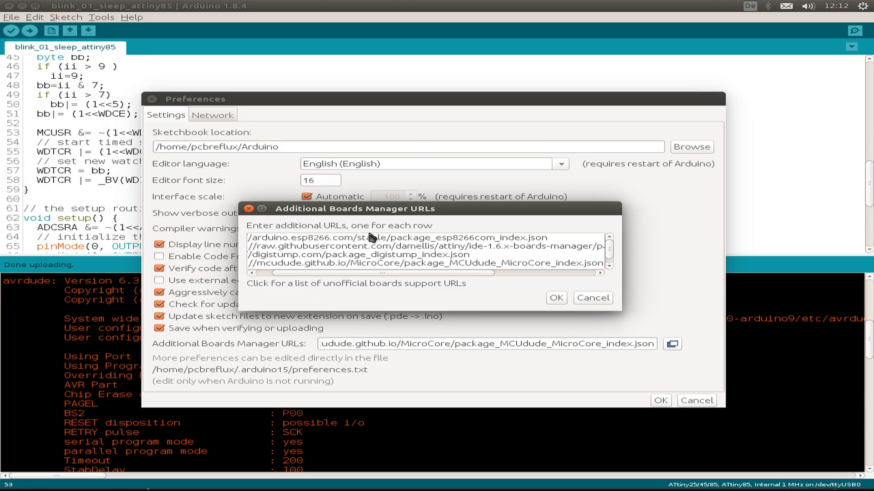
pyautogui.moveTo(250, 253)
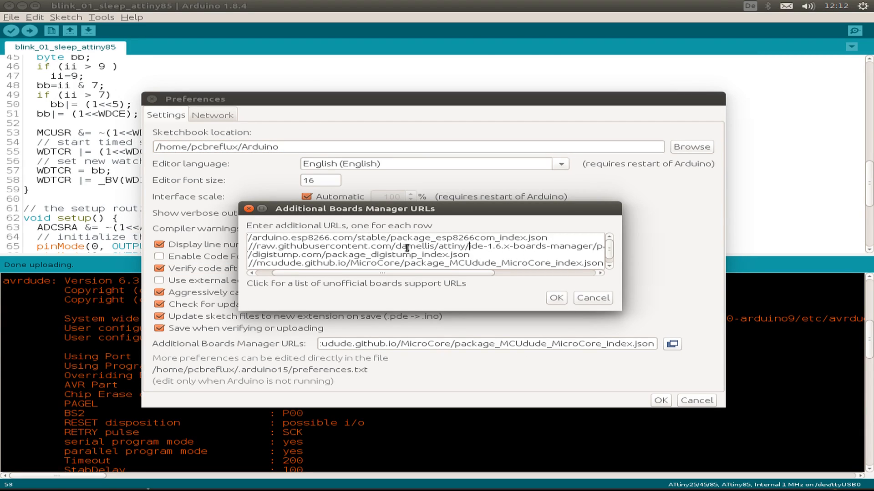
pyautogui.moveTo(383, 247); pyautogui.dragTo(578, 250)
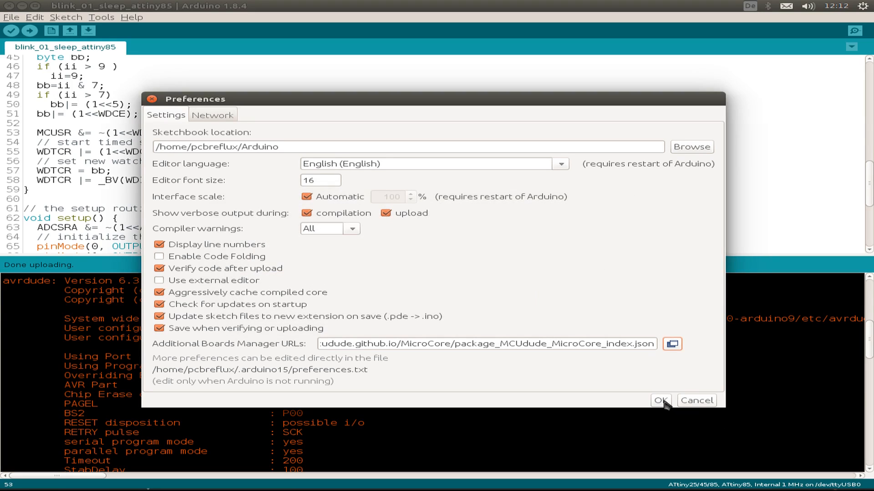
pyautogui.moveTo(301, 352)
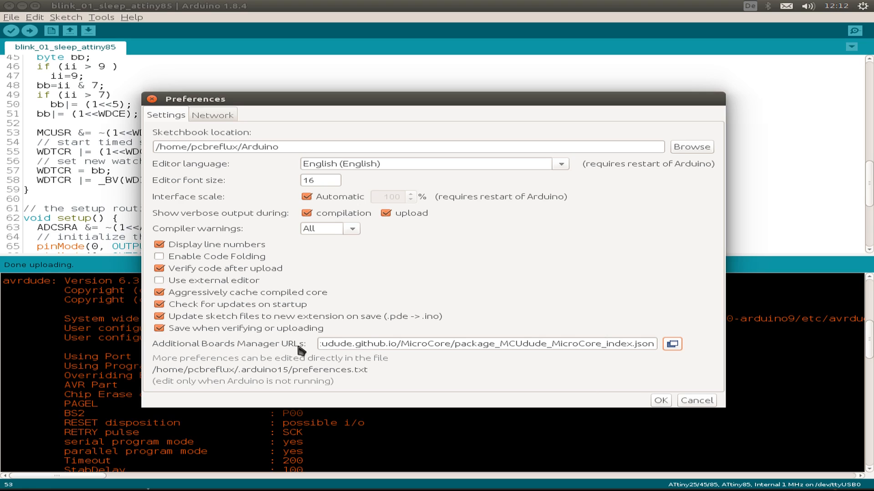
pyautogui.click(659, 400)
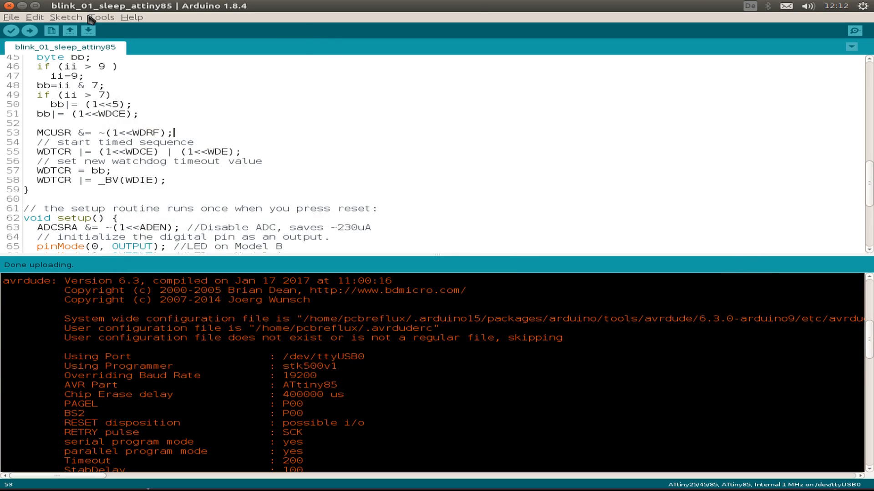
# - Filter Boards Manager by 'atti', confirm attiny 1.0.2 shows INSTALLED, and close it
pyautogui.click(101, 17)
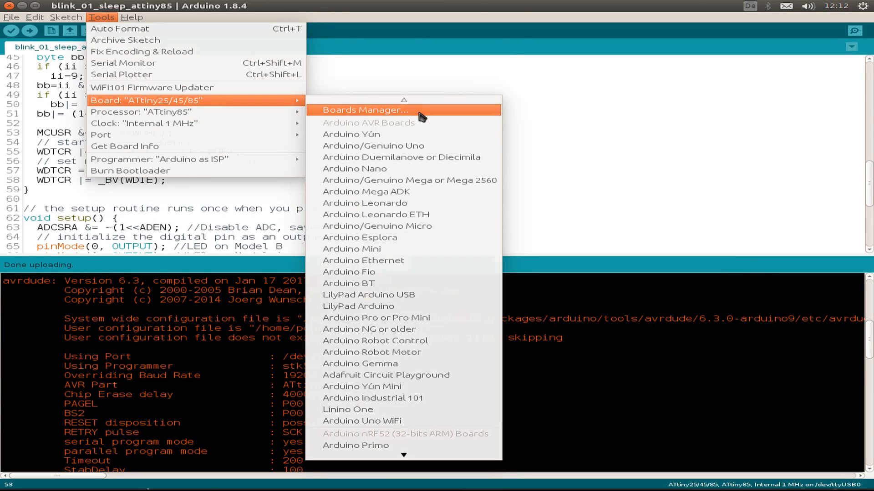
pyautogui.click(371, 110)
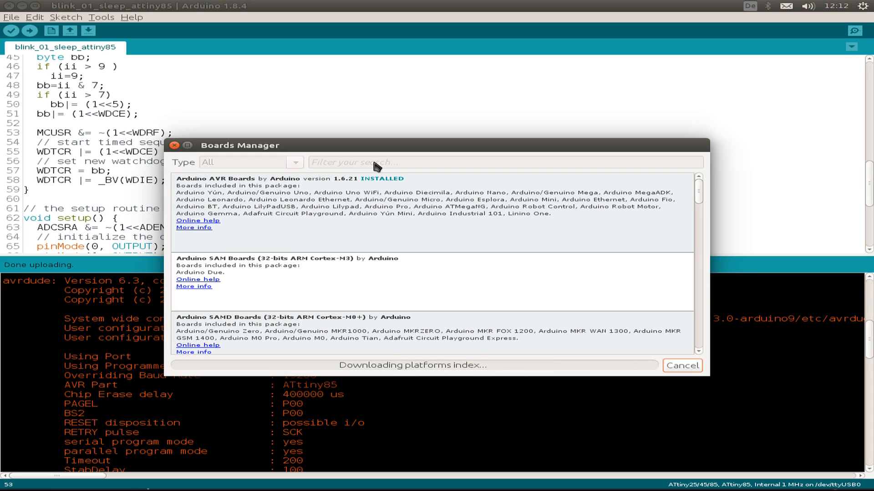
pyautogui.write('atti')
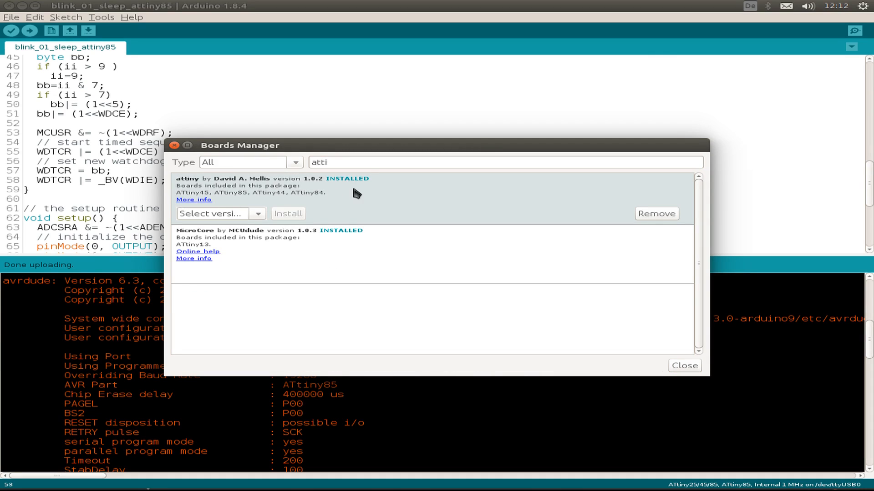
pyautogui.moveTo(200, 187)
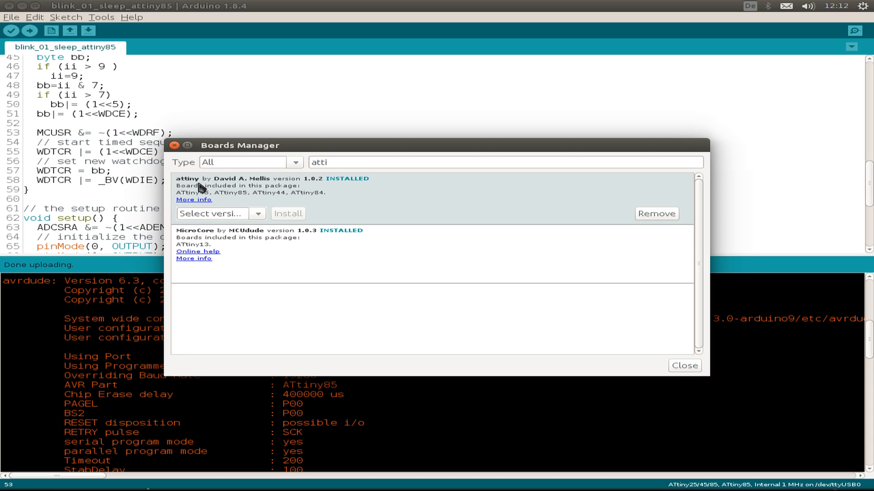
pyautogui.moveTo(336, 206)
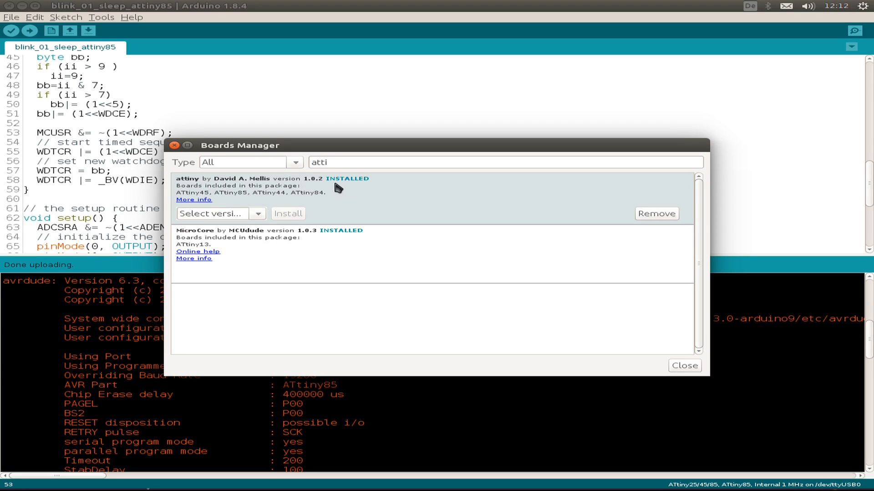
pyautogui.moveTo(357, 181)
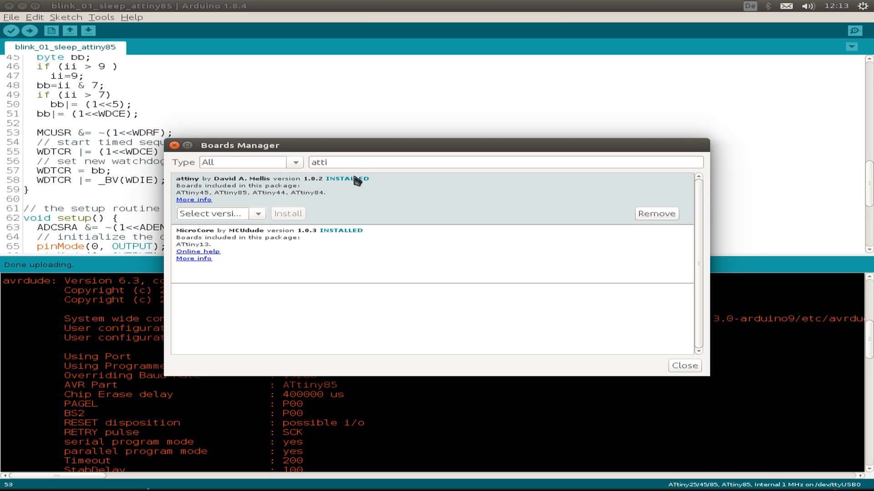
pyautogui.moveTo(259, 219)
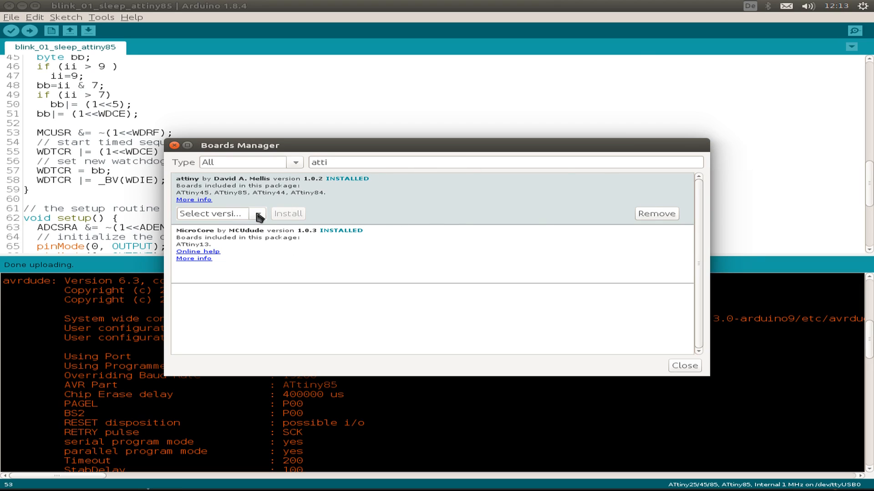
pyautogui.click(256, 213)
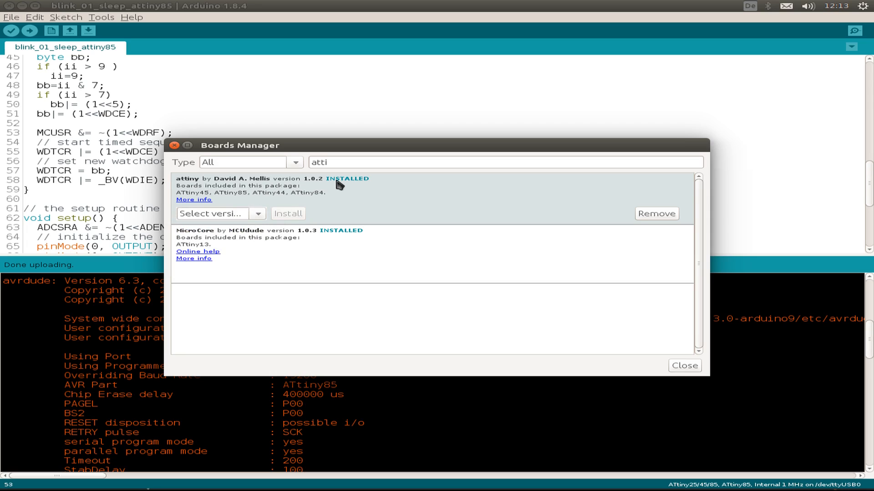
pyautogui.click(684, 366)
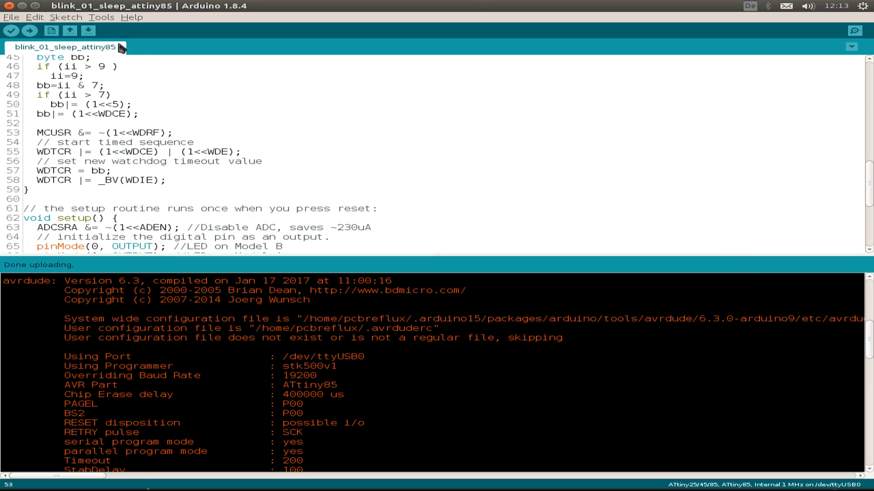
# - Review board ATtiny85 with internal 1 MHz clock and choose /dev/ttyUSB0 as upload port
pyautogui.click(102, 17)
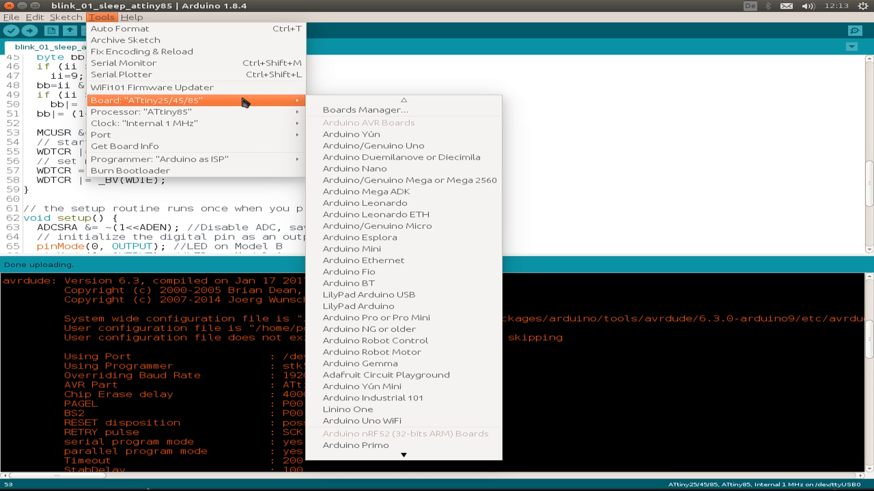
pyautogui.moveTo(232, 108)
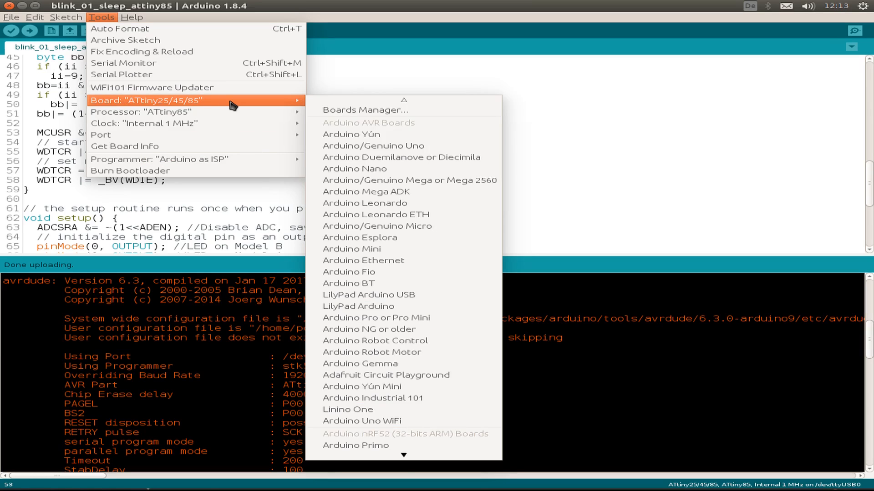
pyautogui.moveTo(142, 123)
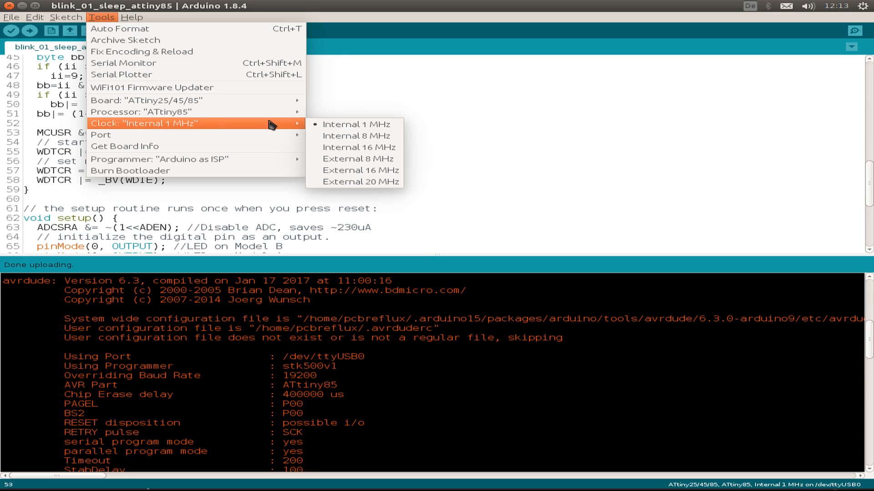
pyautogui.moveTo(101, 135)
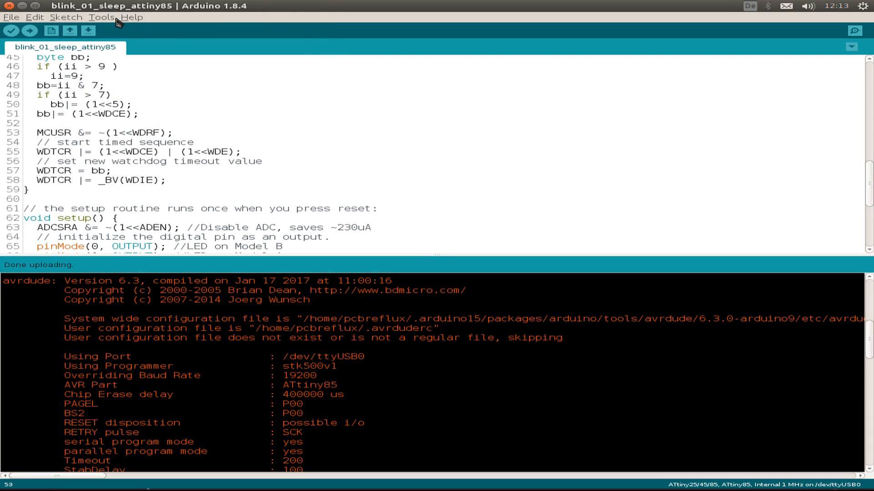
pyautogui.click(101, 17)
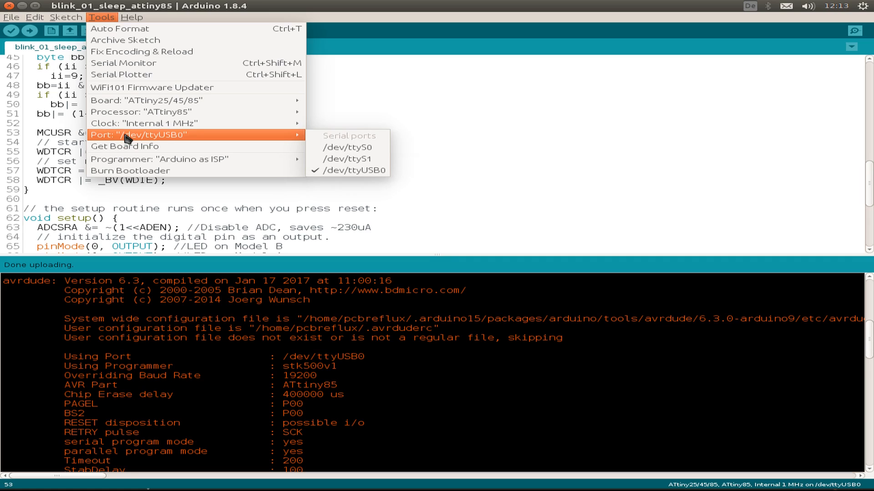
pyautogui.moveTo(347, 171)
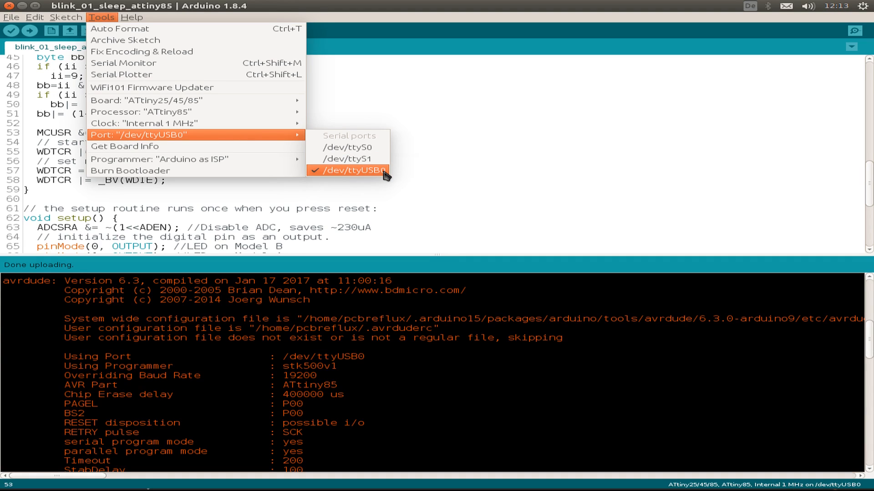
pyautogui.click(357, 170)
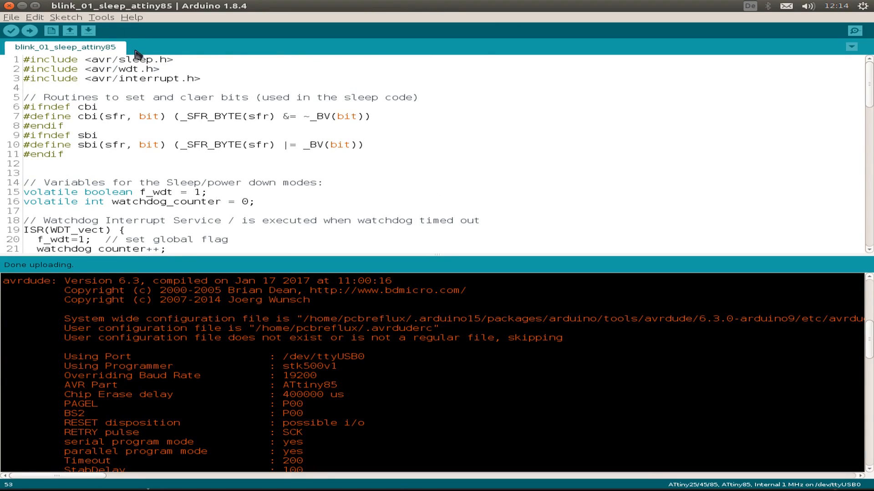
pyautogui.moveTo(425, 250)
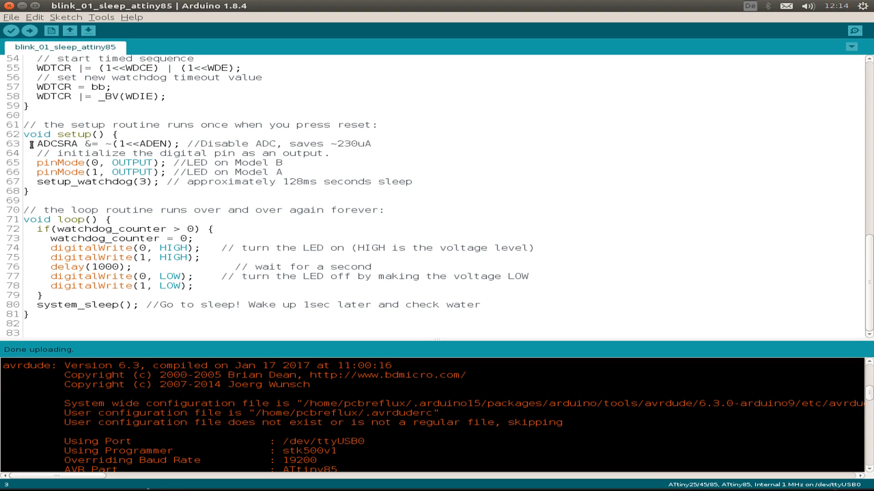
pyautogui.click(333, 153)
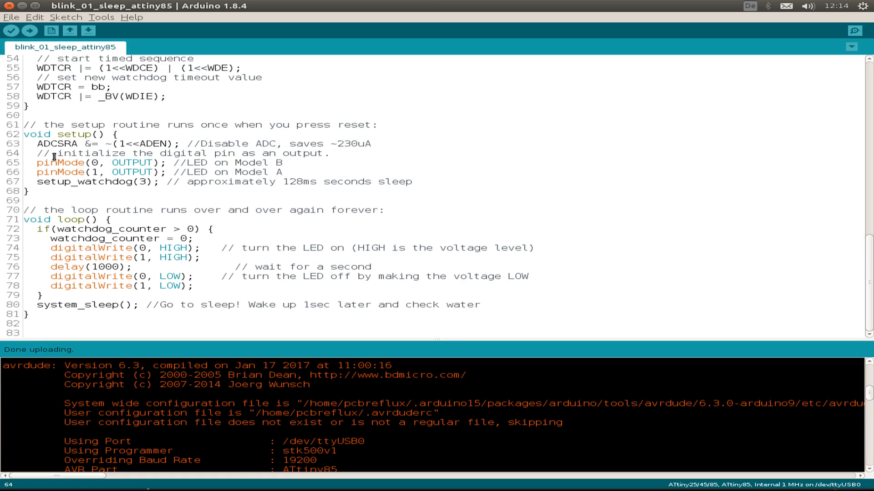
pyautogui.moveTo(50, 162); pyautogui.dragTo(284, 172)
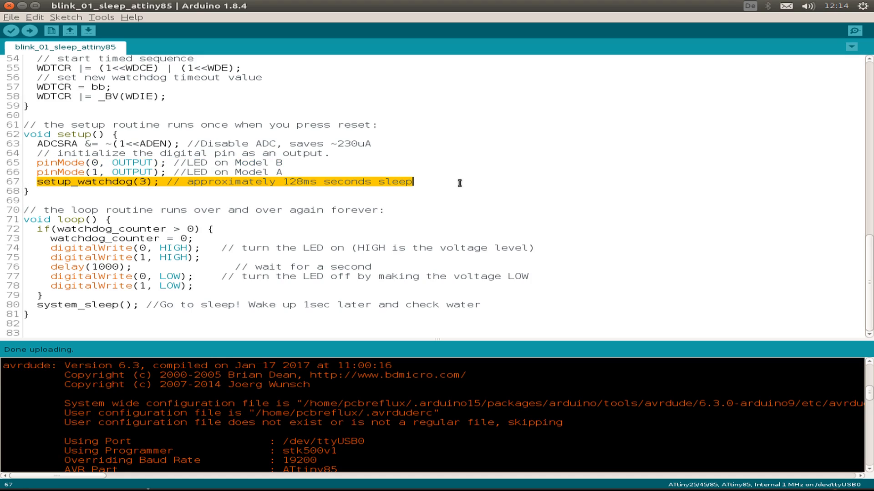
pyautogui.moveTo(383, 197)
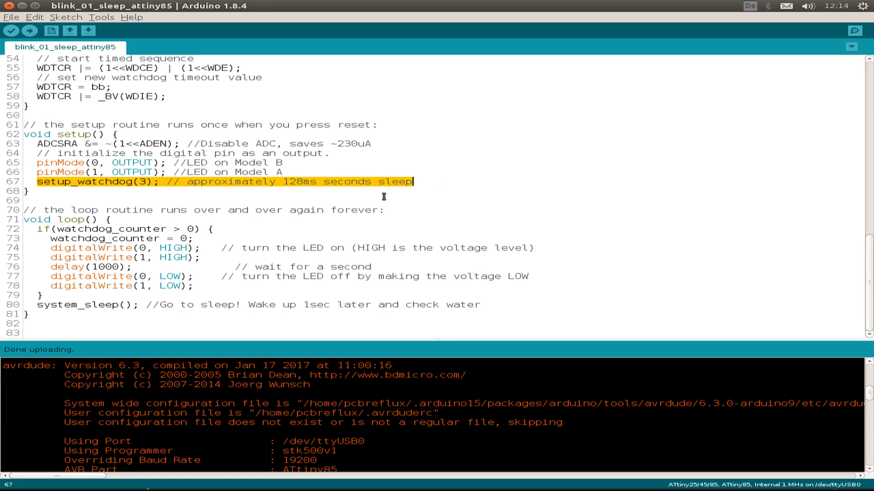
pyautogui.moveTo(139, 163)
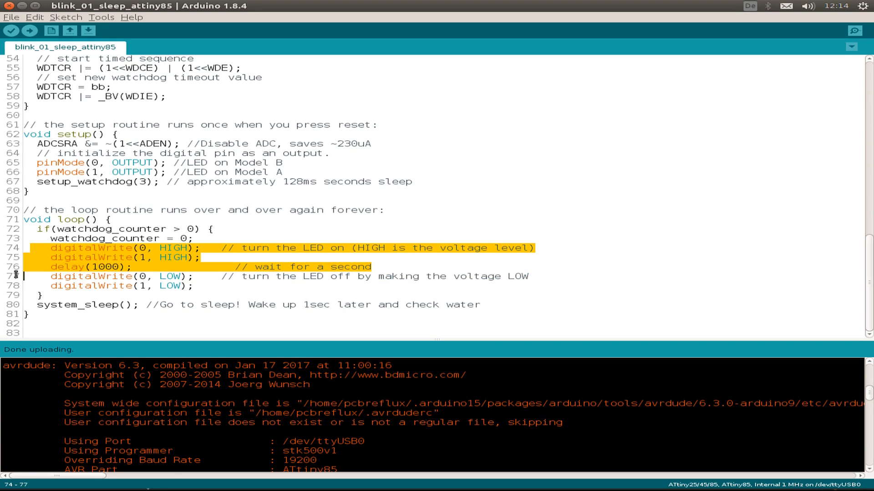
pyautogui.click(372, 267)
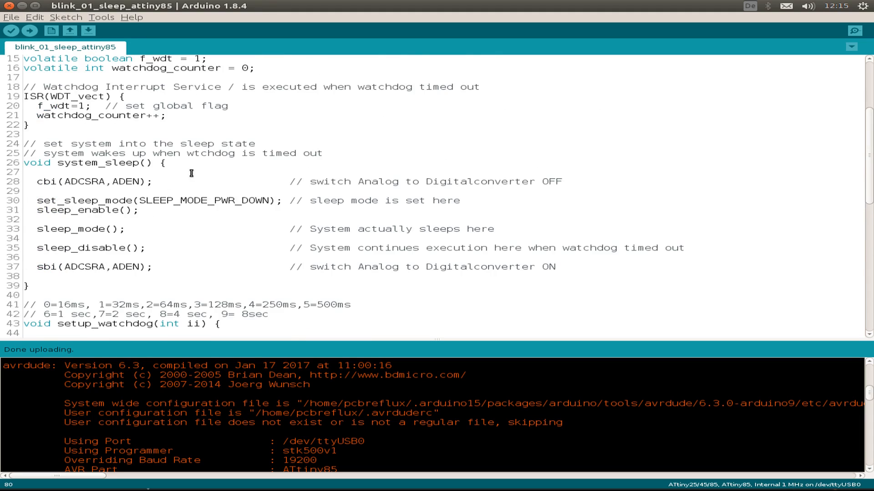
pyautogui.scroll(-3)
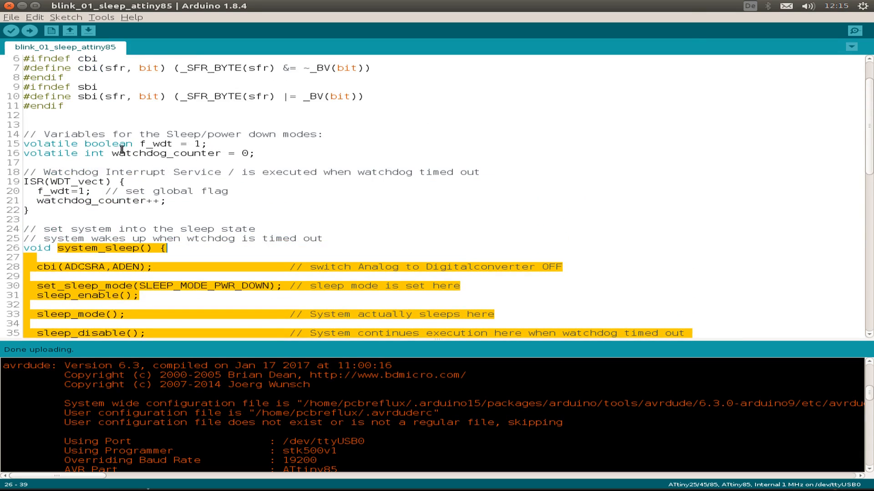
pyautogui.click(32, 181)
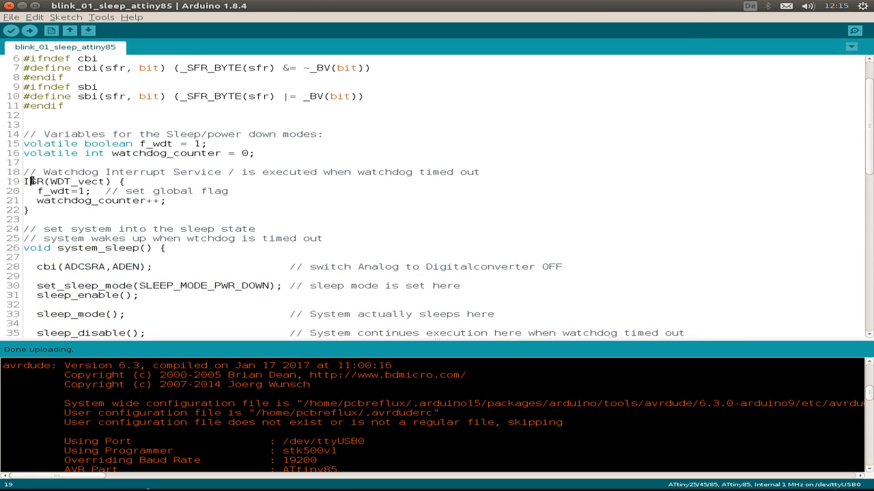
pyautogui.doubleClick(35, 181)
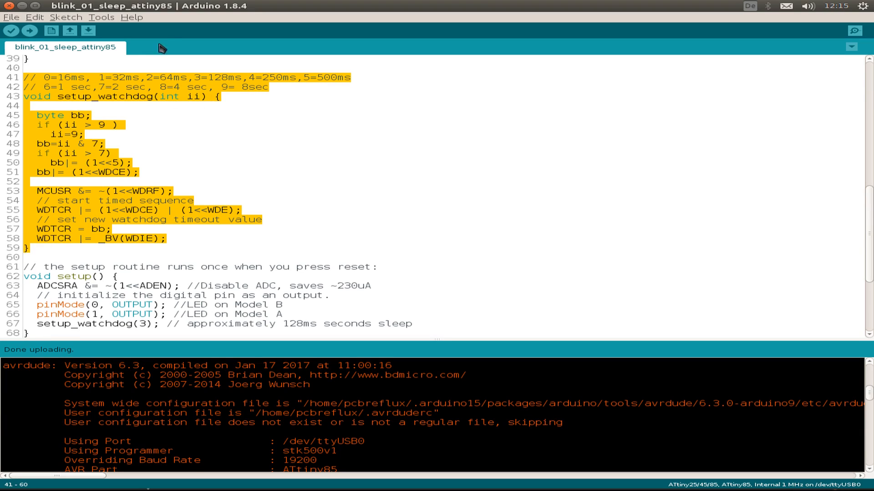
pyautogui.scroll(-3)
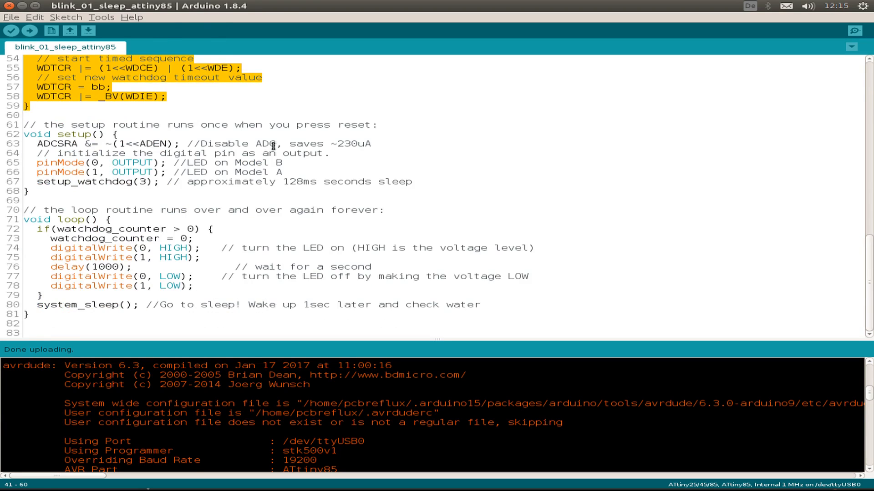
pyautogui.click(66, 16)
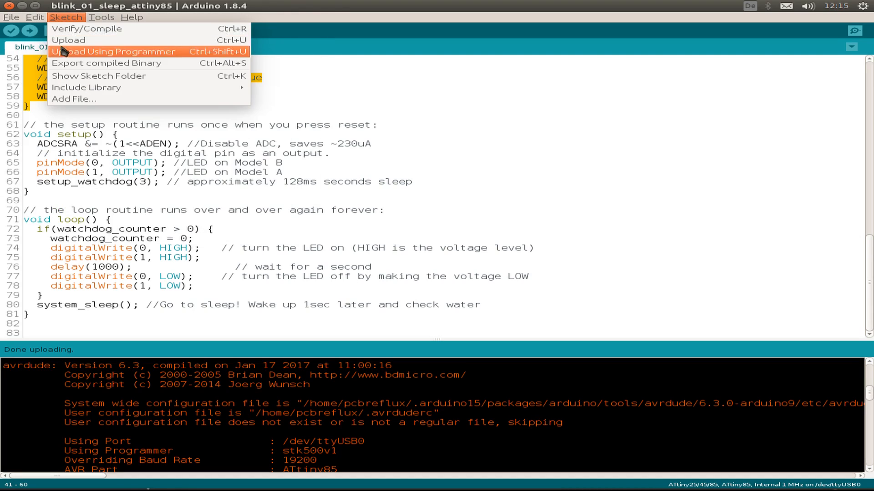
pyautogui.moveTo(157, 54)
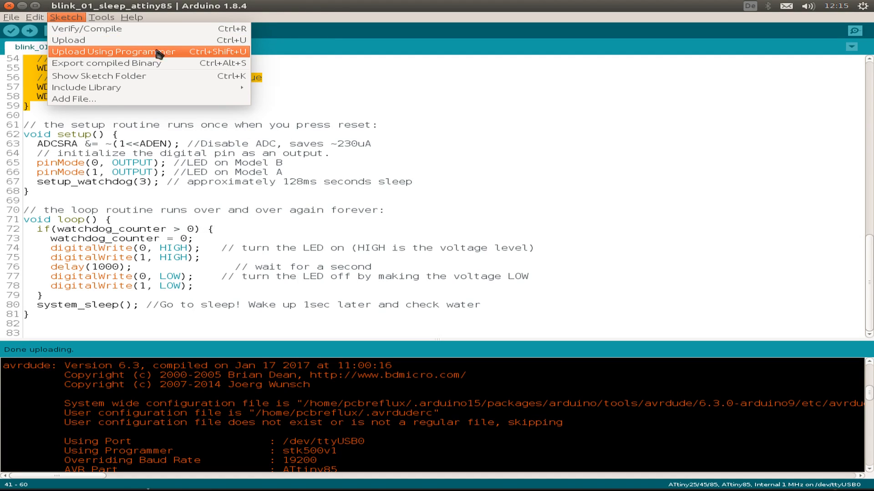
pyautogui.click(102, 16)
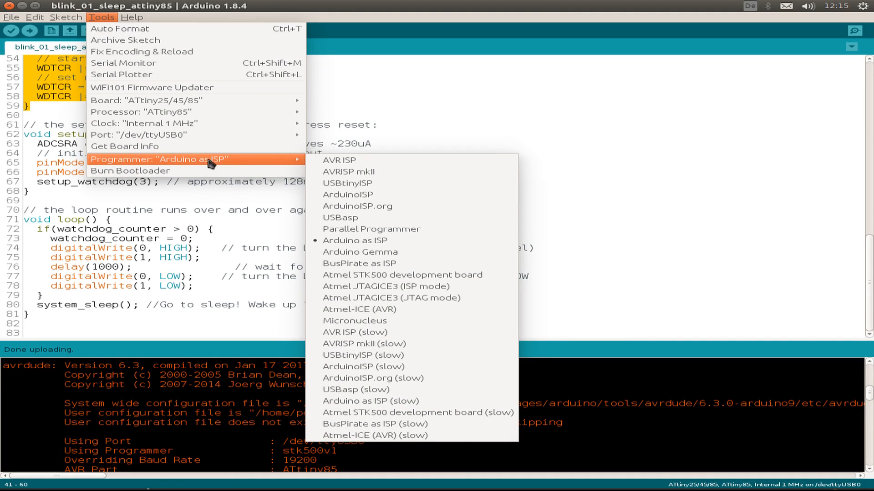
pyautogui.moveTo(365, 207)
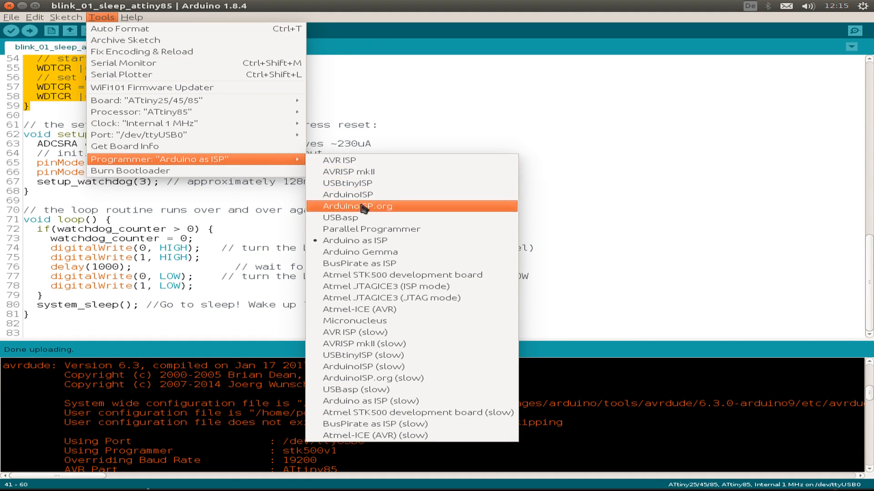
pyautogui.moveTo(377, 240)
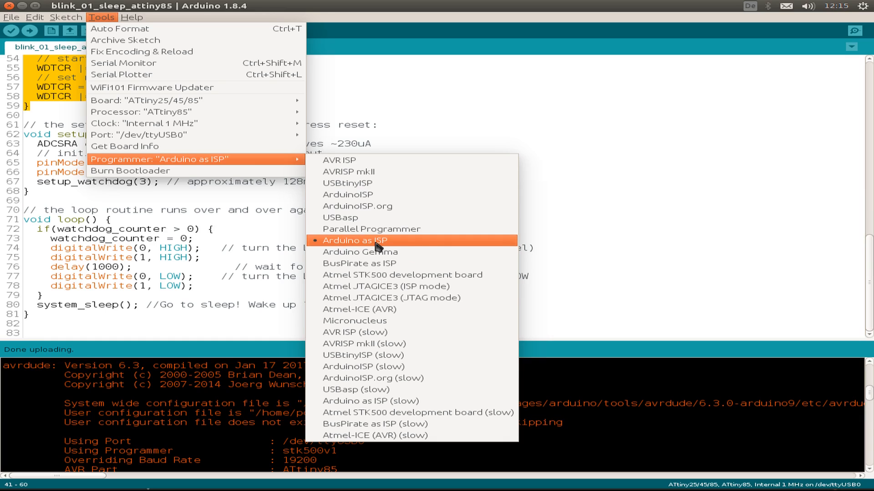
pyautogui.moveTo(440, 247)
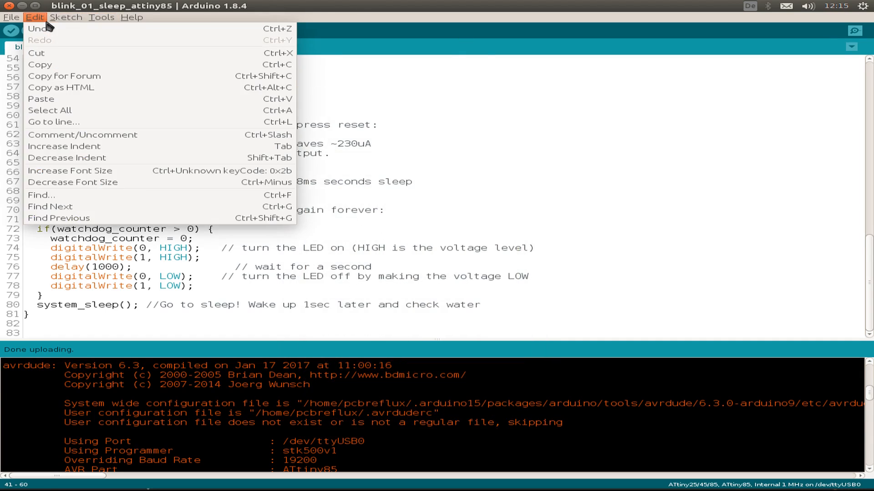
pyautogui.click(66, 17)
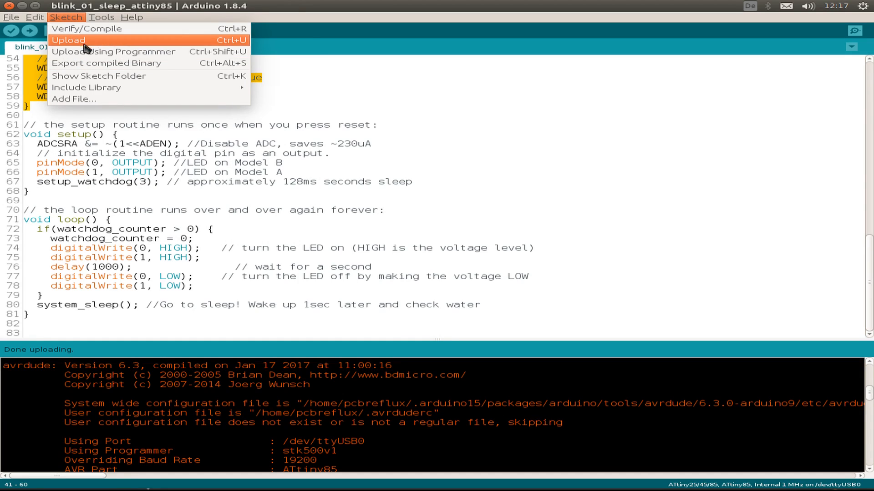
pyautogui.moveTo(111, 51)
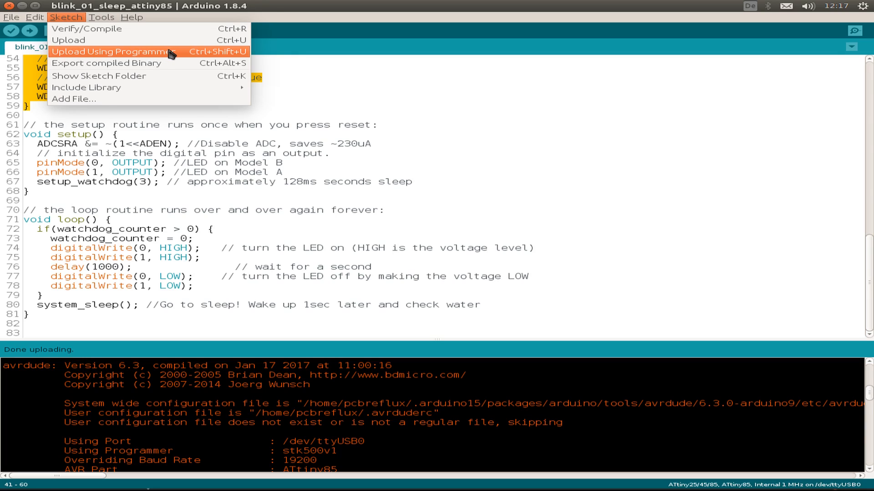
# - Upload the sketch using the ISP programmer until avrdude verifies 838 bytes of flash
pyautogui.click(111, 51)
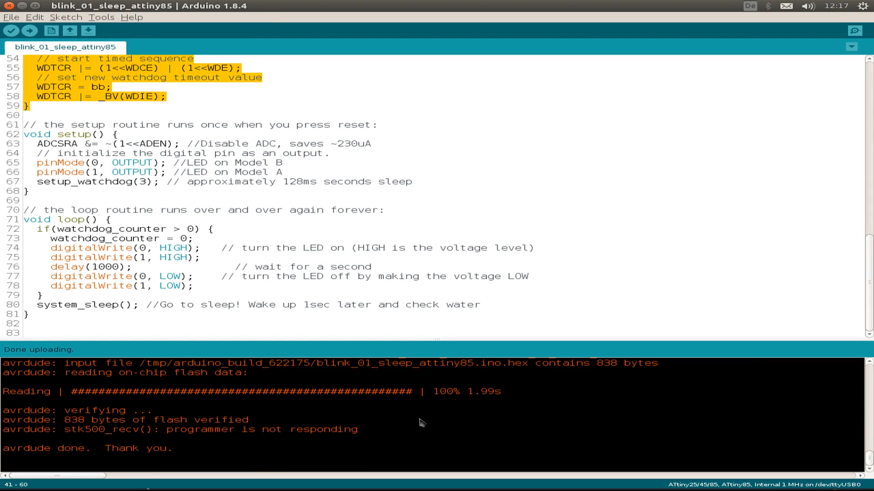
pyautogui.moveTo(326, 414)
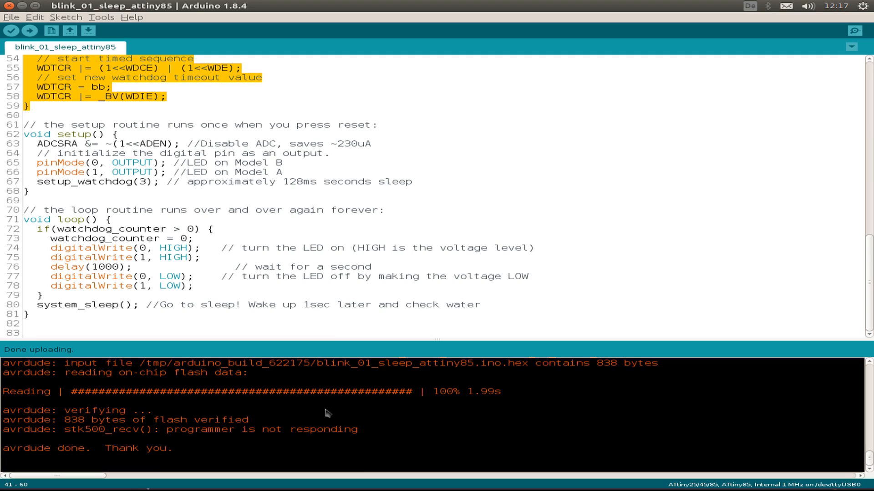
pyautogui.moveTo(326, 410)
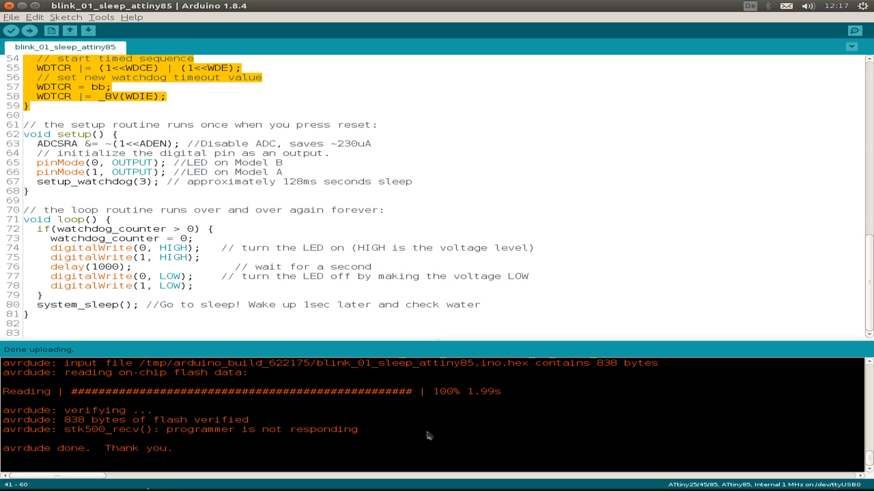
pyautogui.moveTo(401, 378)
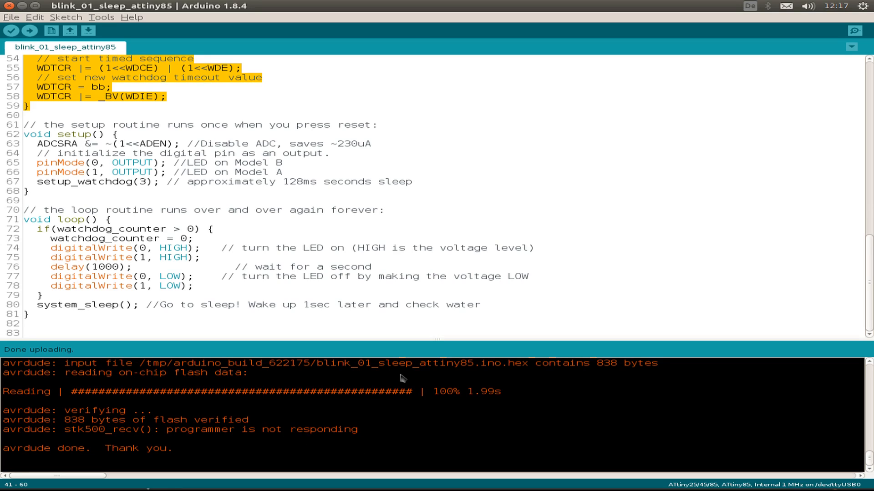
pyautogui.moveTo(403, 389)
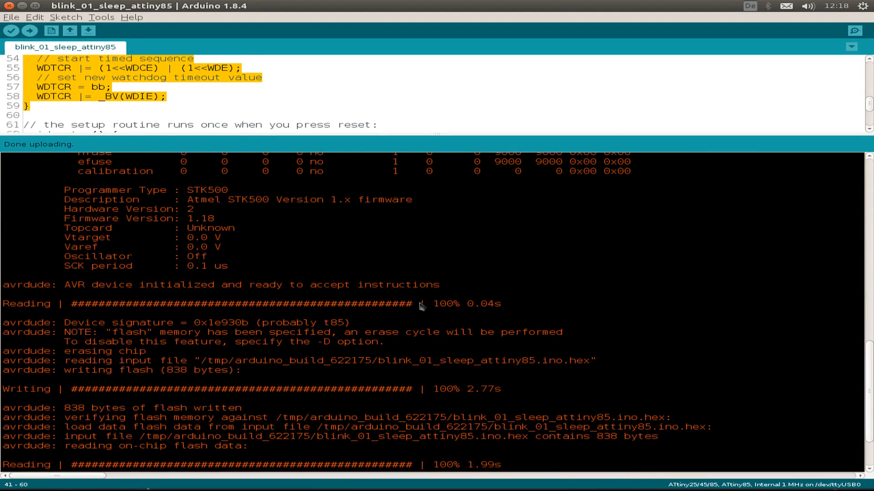
pyautogui.moveTo(482, 298)
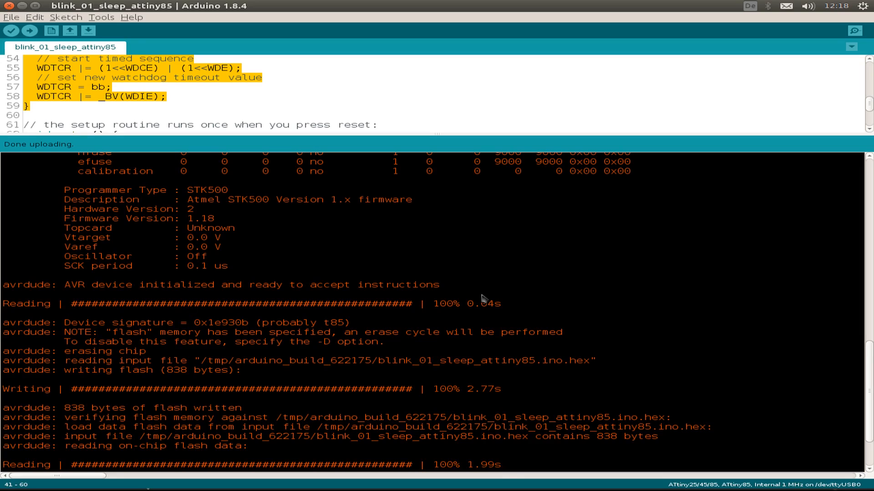
# - Select the compiled hex file path in the enlarged avrdude output log
pyautogui.moveTo(203, 361); pyautogui.dragTo(584, 361)
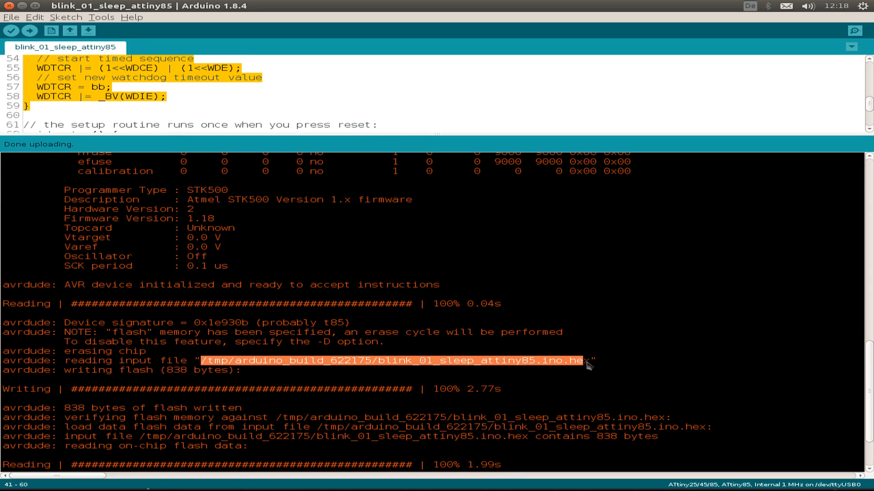
pyautogui.moveTo(337, 332)
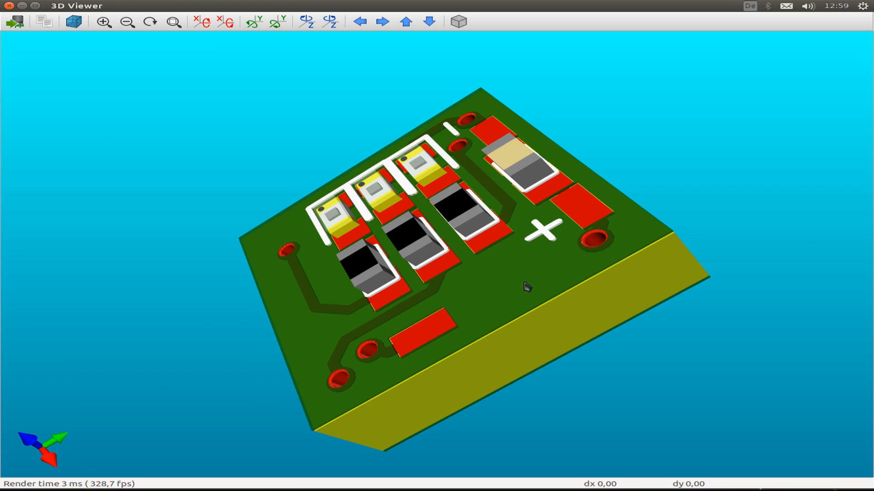
pyautogui.moveTo(262, 292)
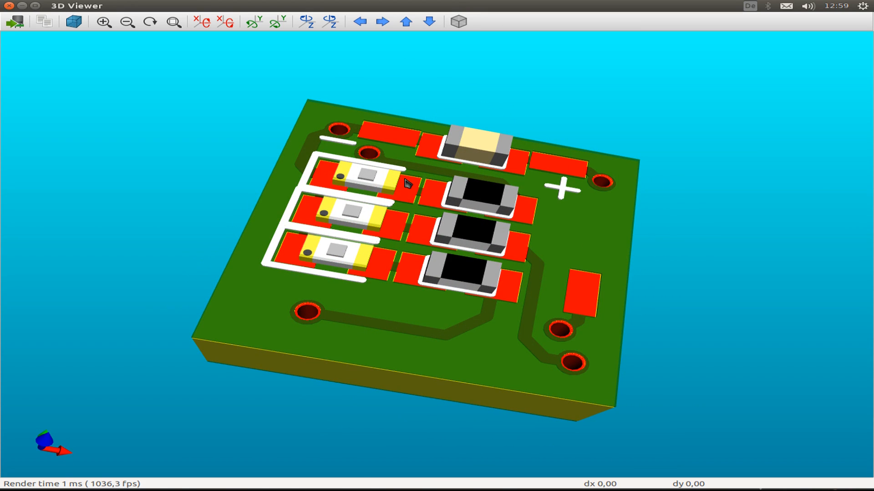
pyautogui.moveTo(359, 186)
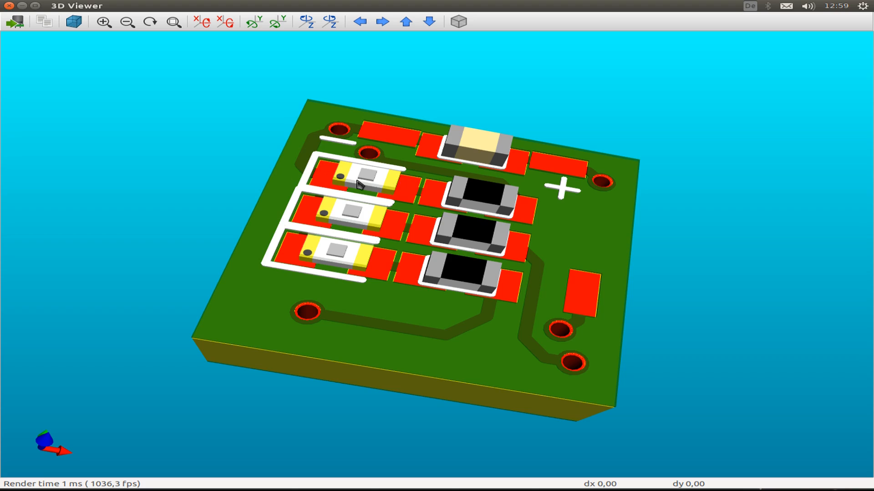
pyautogui.moveTo(462, 306)
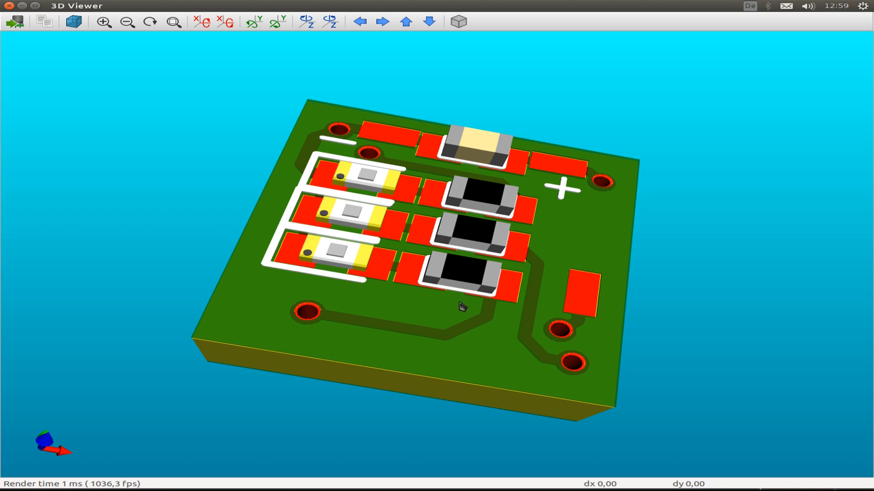
pyautogui.moveTo(500, 164)
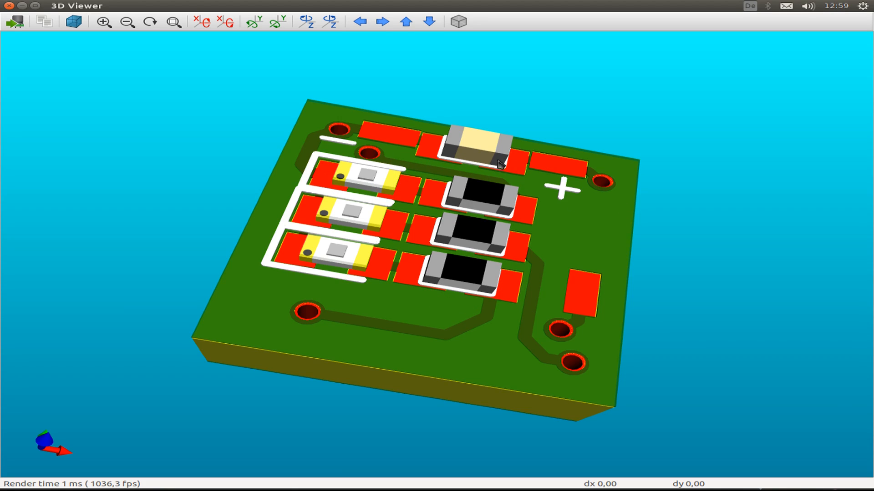
# - Flip the LED board in the 3D Viewer to reveal its chip-side underside
pyautogui.moveTo(501, 164); pyautogui.dragTo(565, 225)
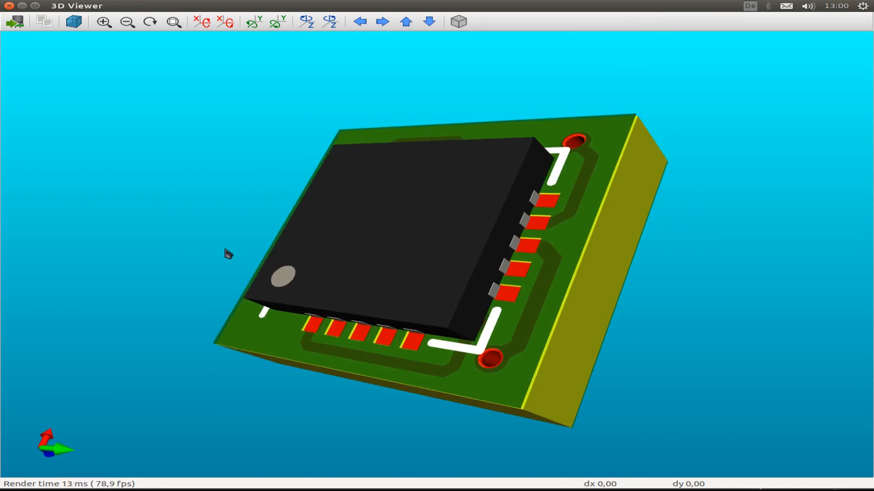
# - Orbit to inspect the ATtiny chip, then return to the LED side from the opposite end
pyautogui.moveTo(226, 253); pyautogui.dragTo(568, 312)
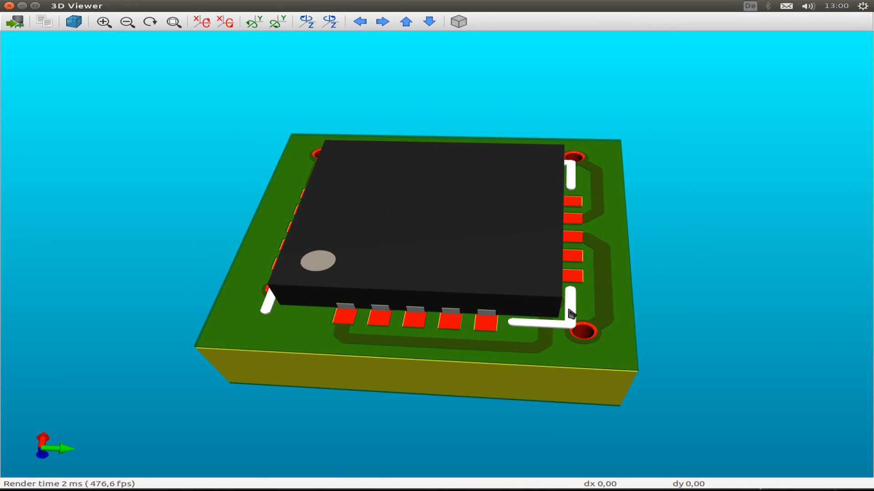
pyautogui.moveTo(568, 314); pyautogui.dragTo(576, 273)
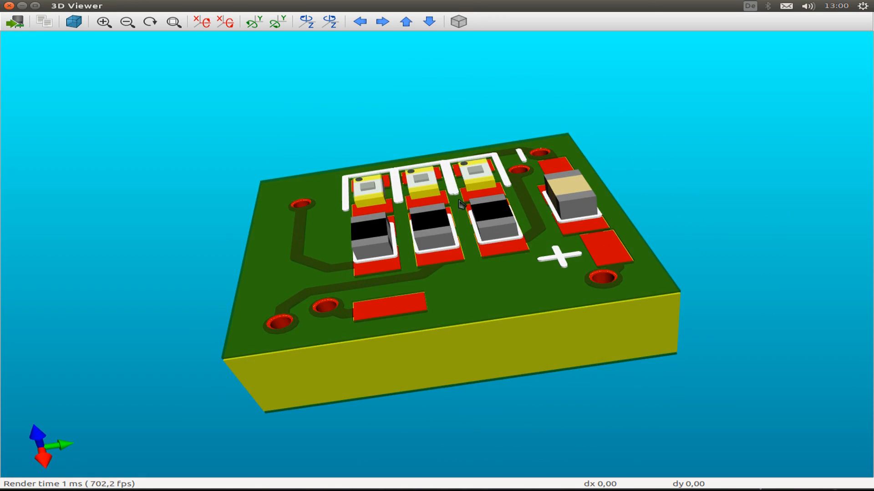
pyautogui.moveTo(365, 199)
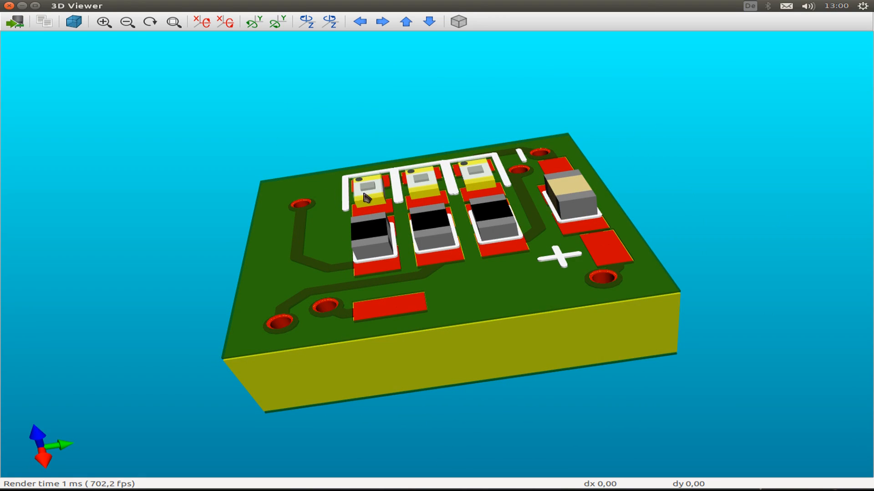
pyautogui.moveTo(435, 194)
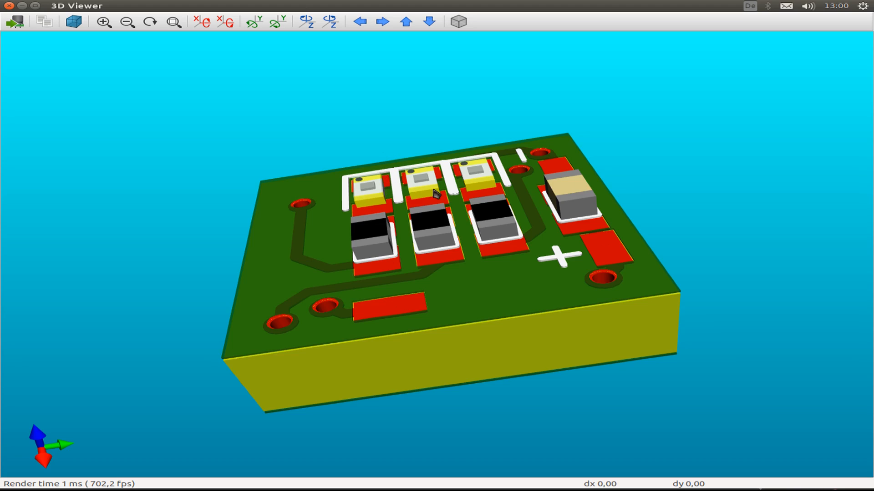
pyautogui.moveTo(524, 262)
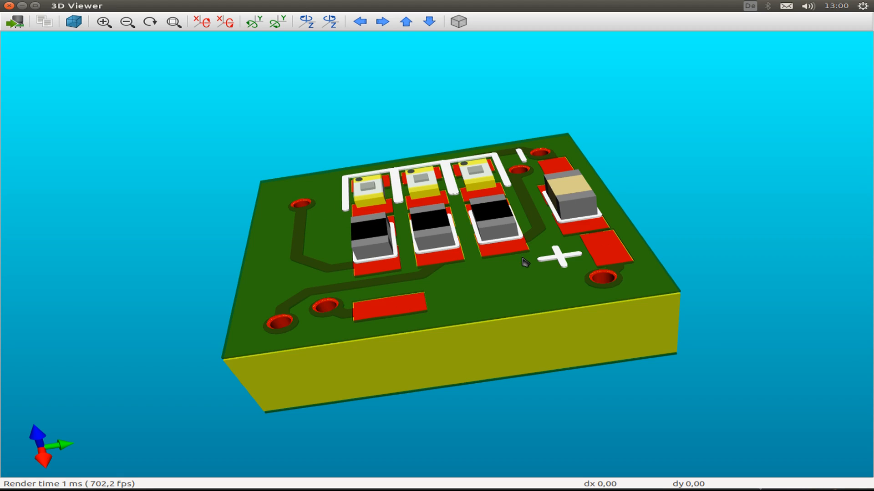
pyautogui.moveTo(525, 262); pyautogui.dragTo(641, 352)
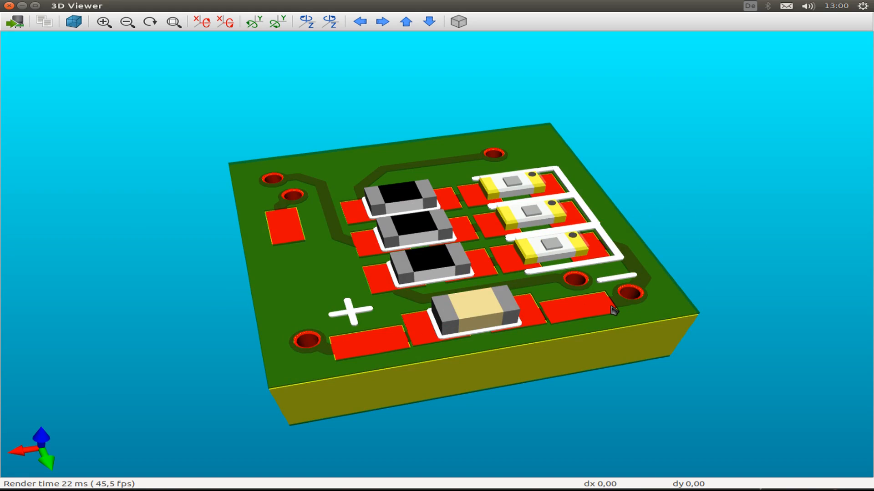
pyautogui.moveTo(565, 323)
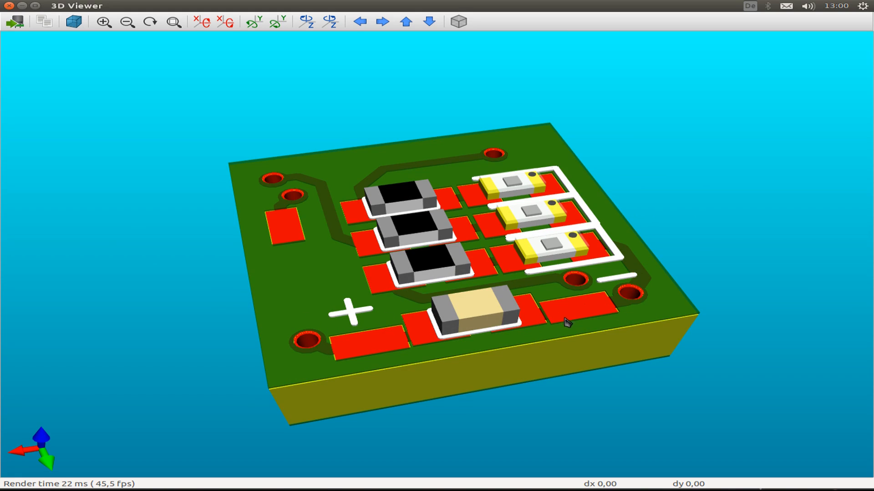
pyautogui.moveTo(640, 331)
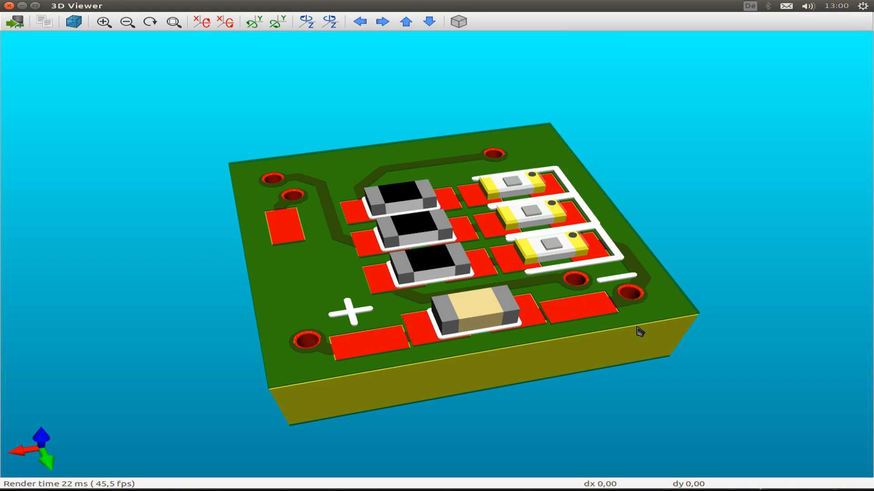